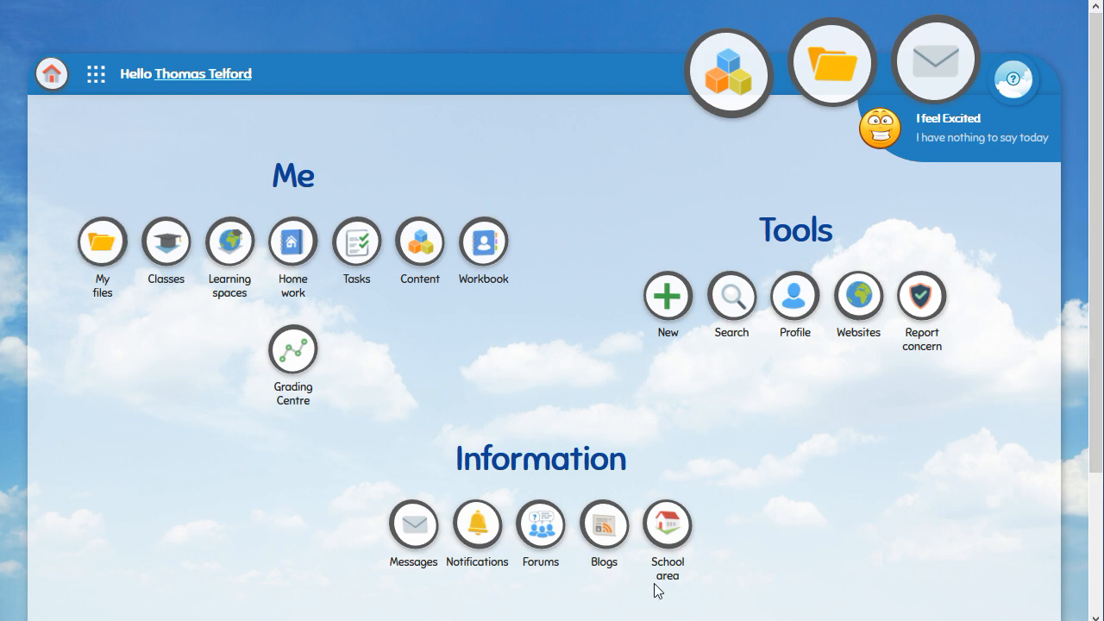
mouse_move(437, 361)
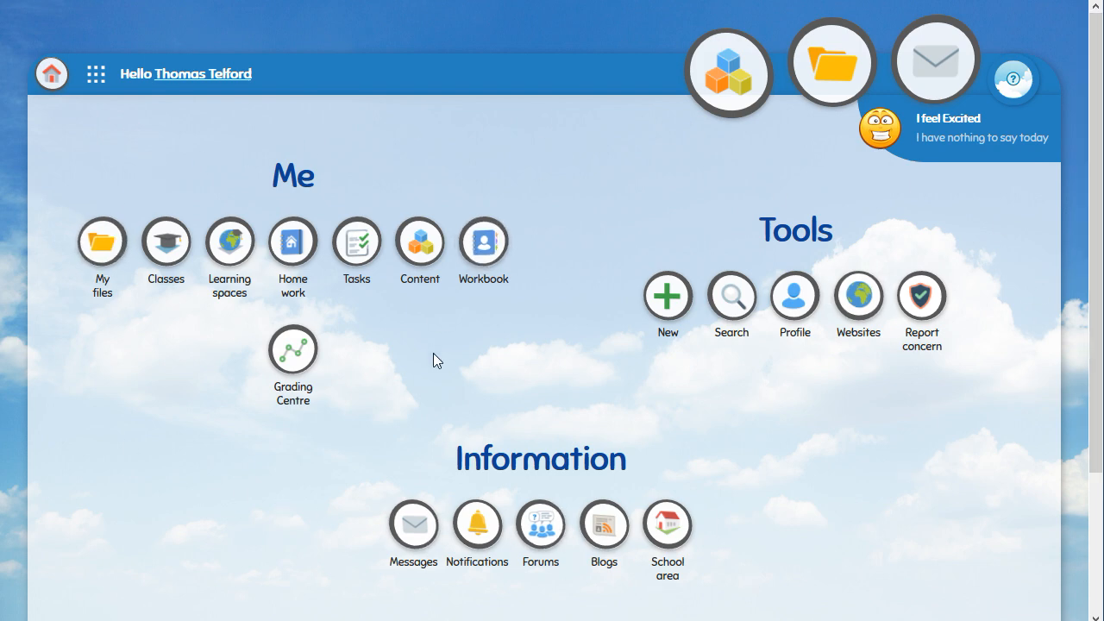
mouse_move(156, 252)
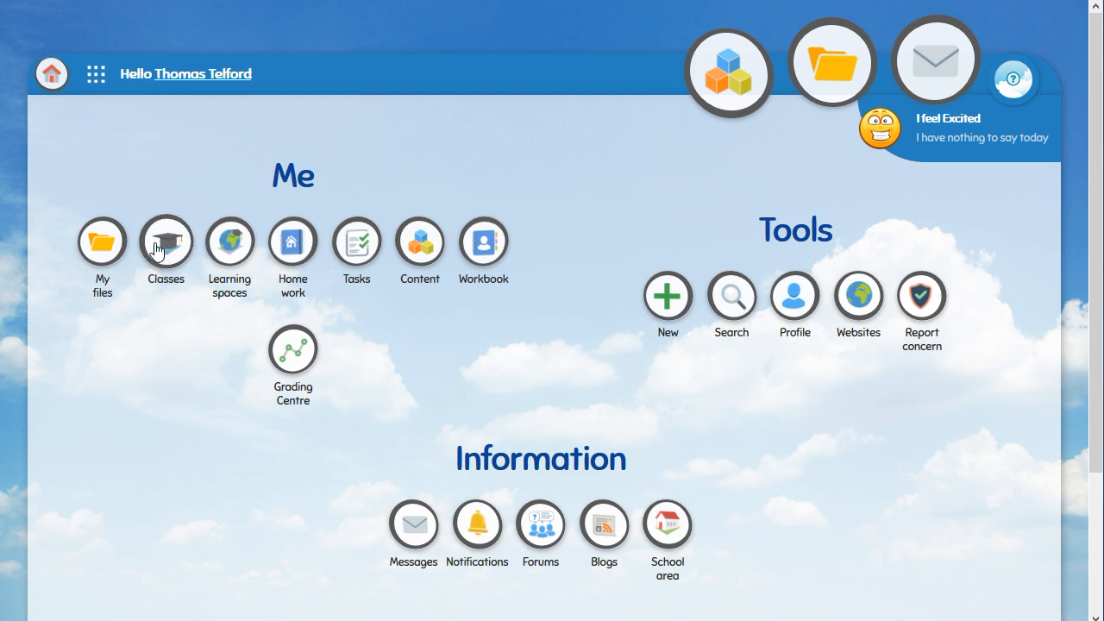
mouse_move(229, 256)
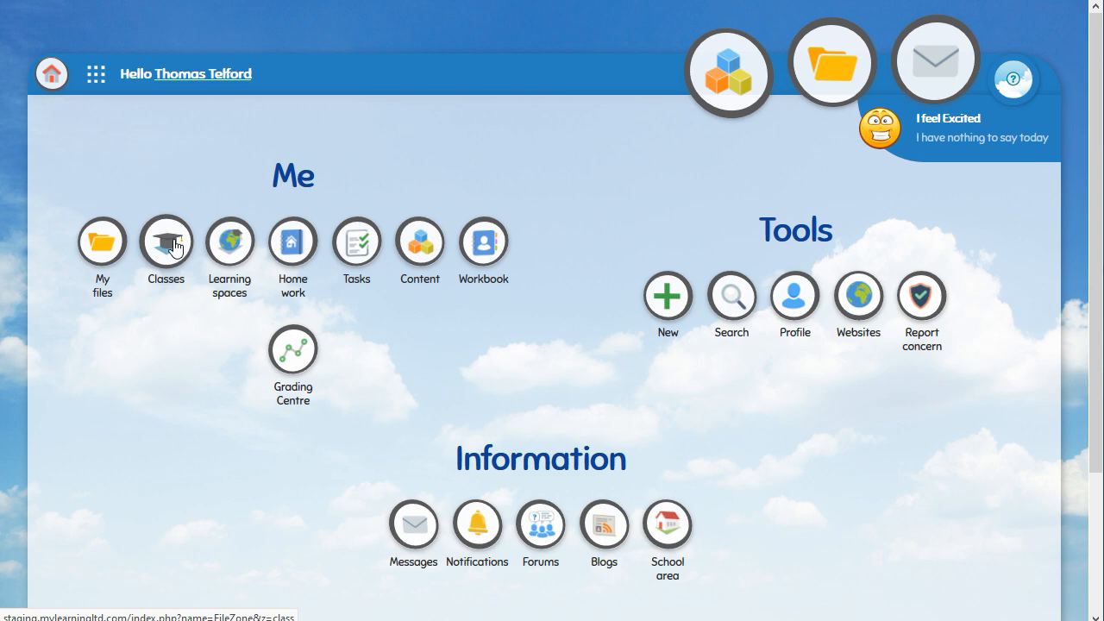
mouse_move(173, 252)
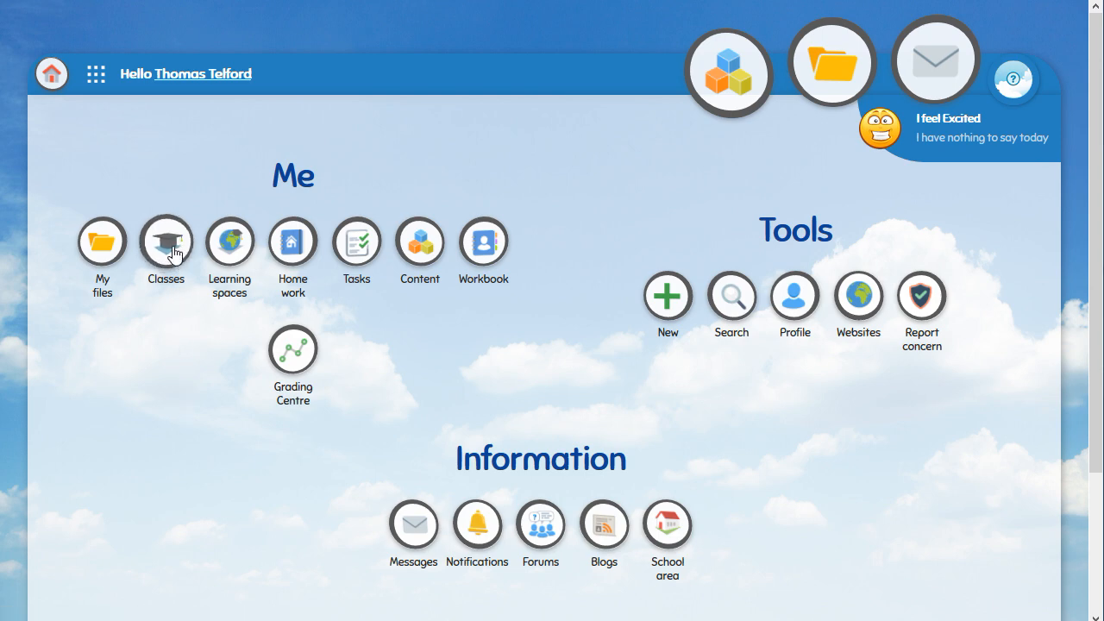
Go to the Classes list from the My Learning dashboard
left_click(165, 241)
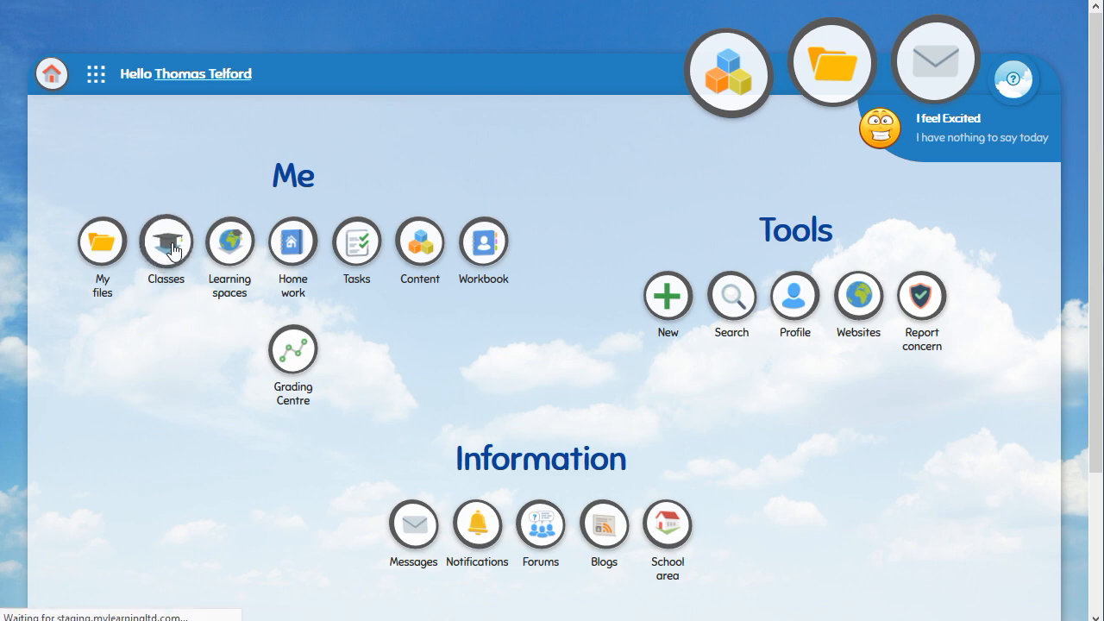
Show the group options menu on the 3AR class tile
left_click(166, 241)
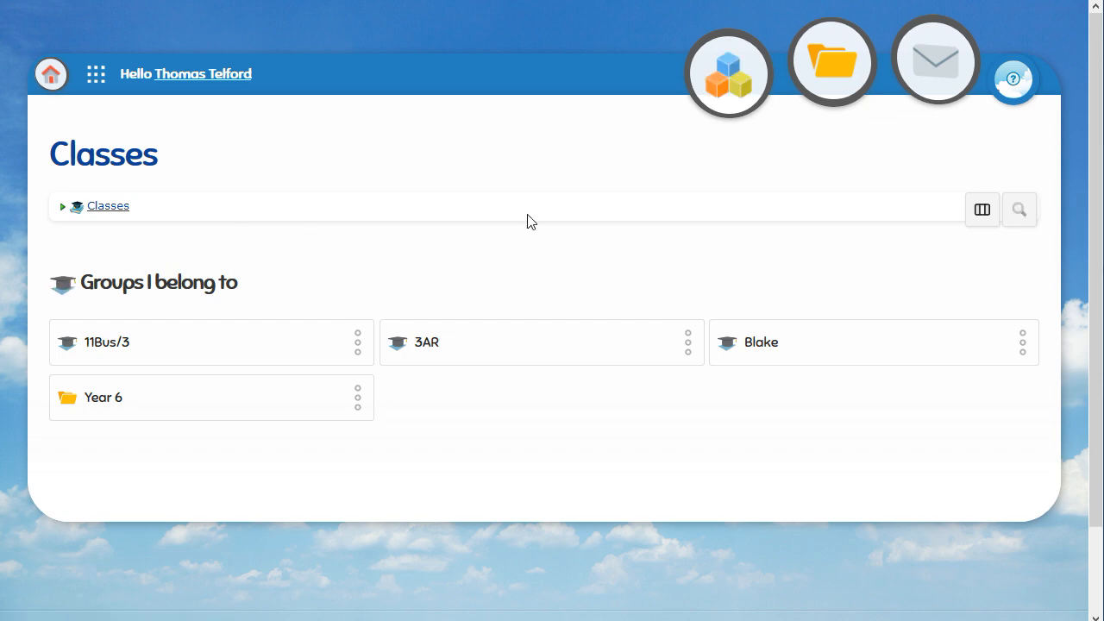
mouse_move(691, 345)
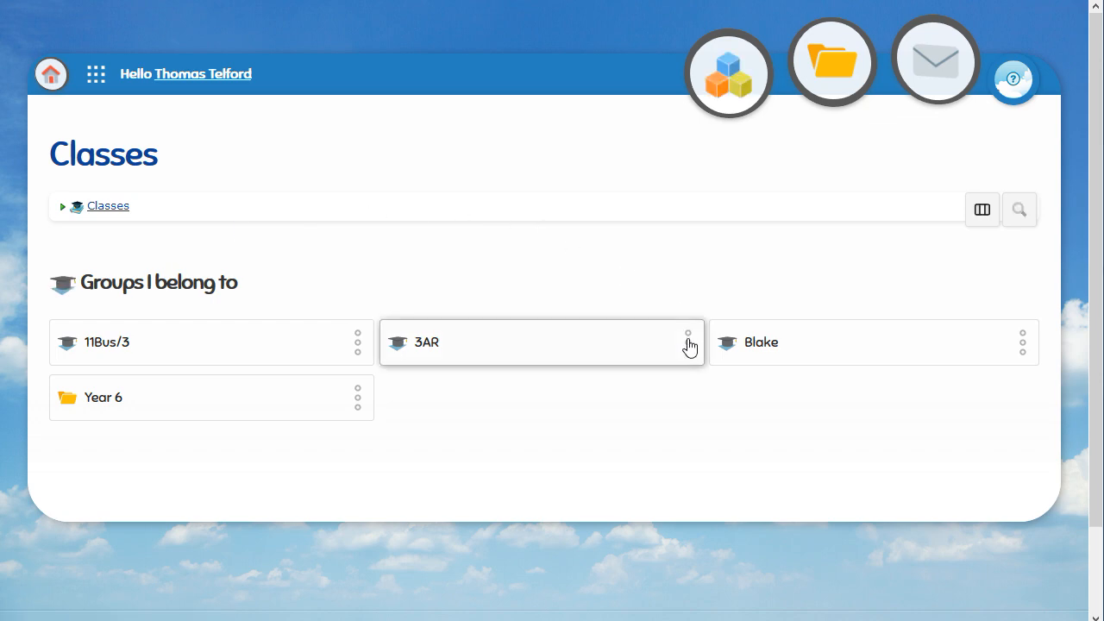
left_click(687, 335)
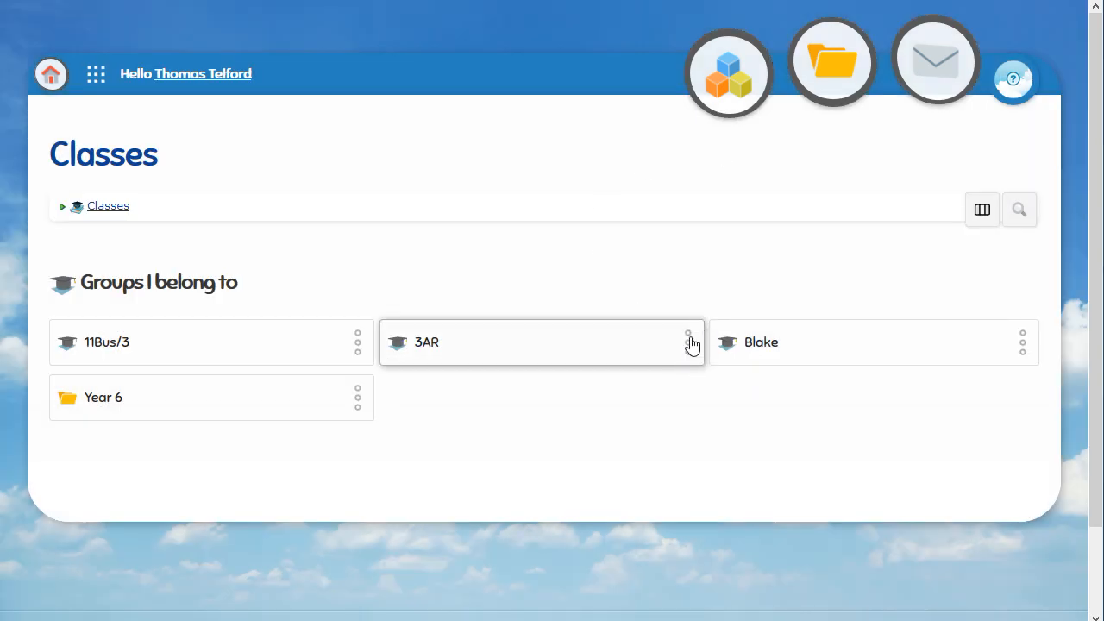
left_click(690, 341)
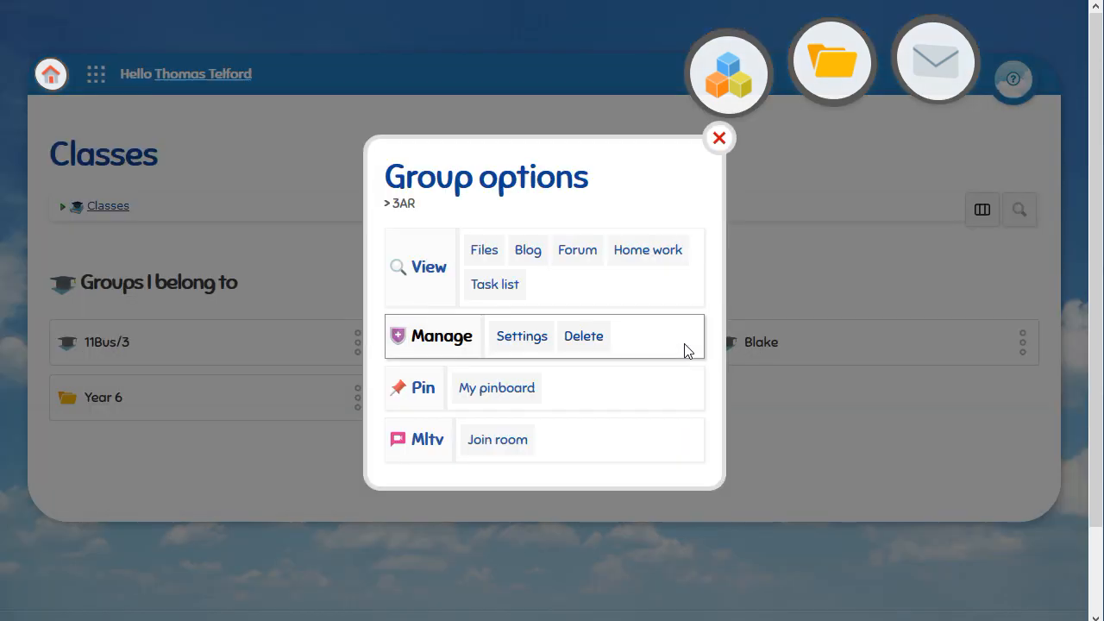
mouse_move(497, 445)
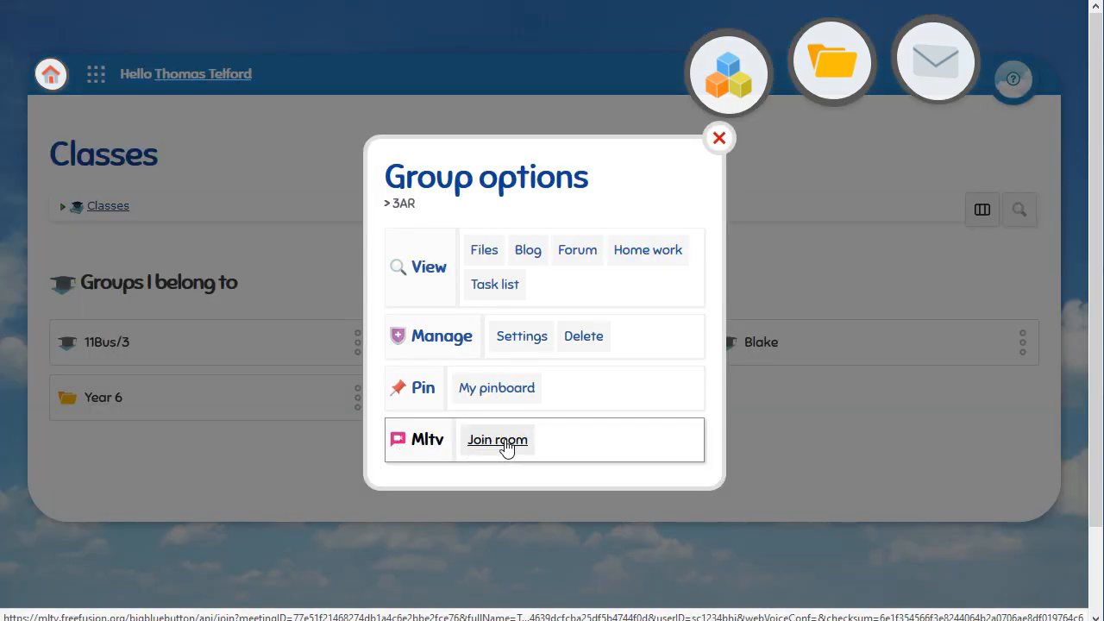
Join the 3AR MLTV room and choose Microphone as the audio option
left_click(497, 441)
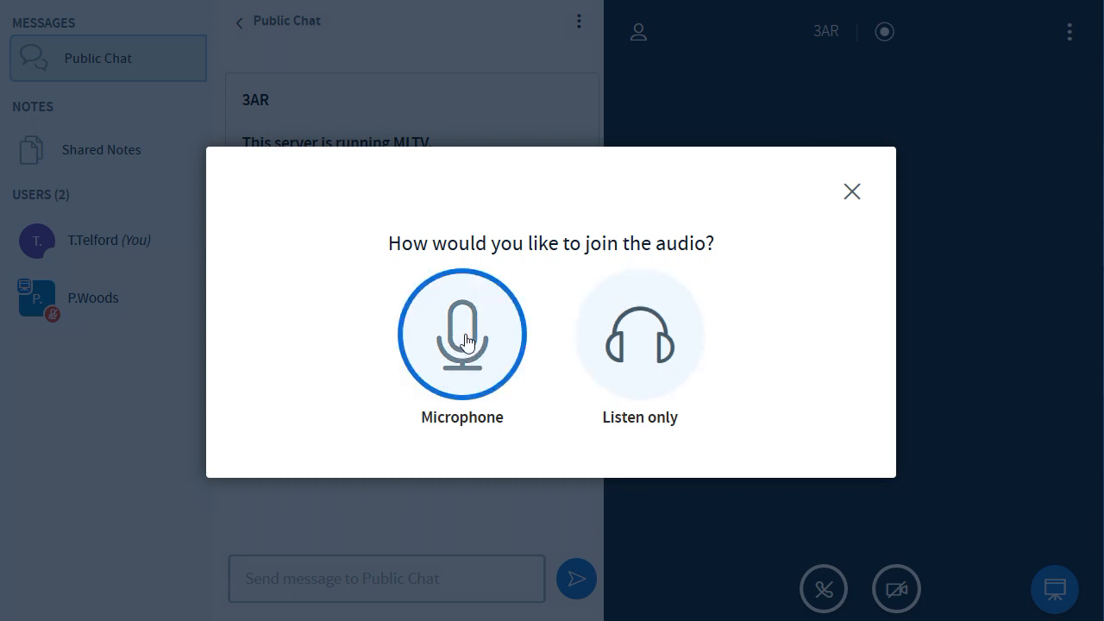
mouse_move(464, 324)
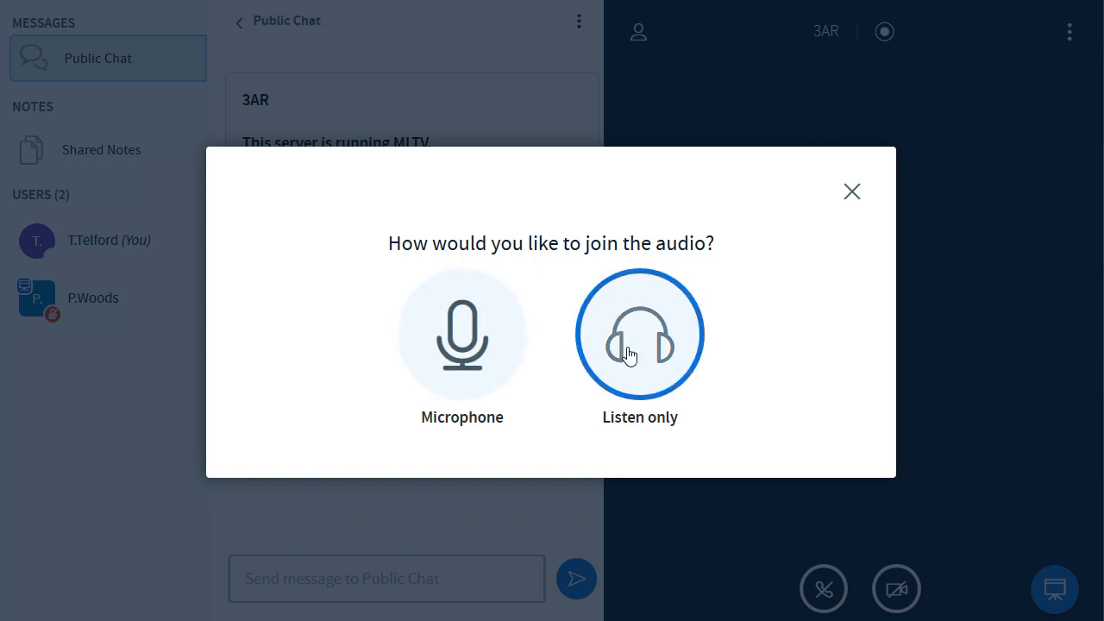
mouse_move(458, 286)
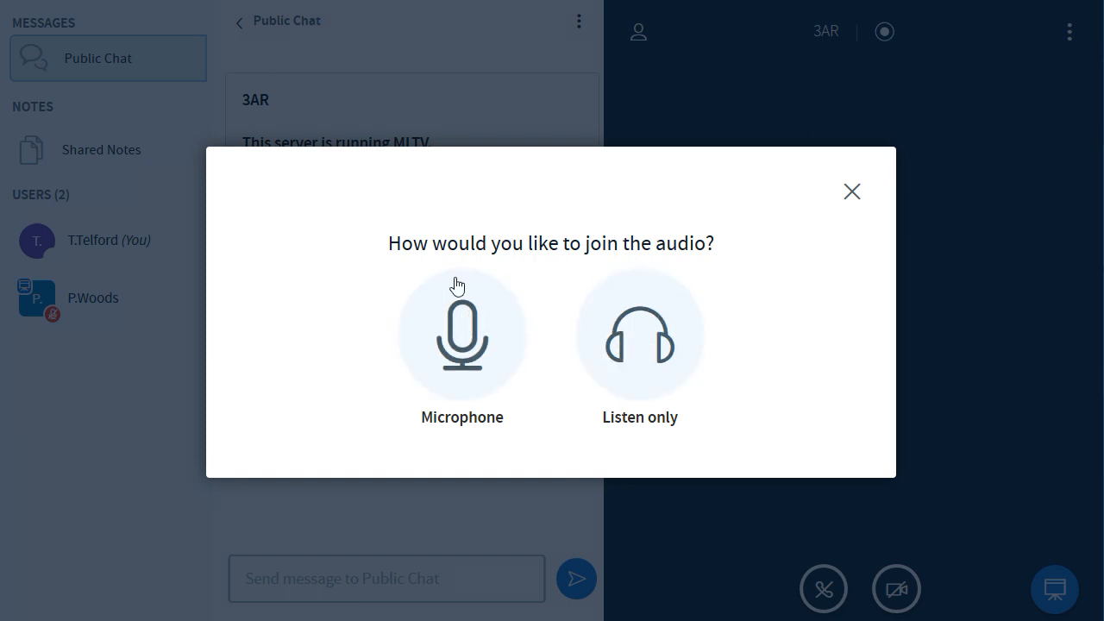
left_click(462, 335)
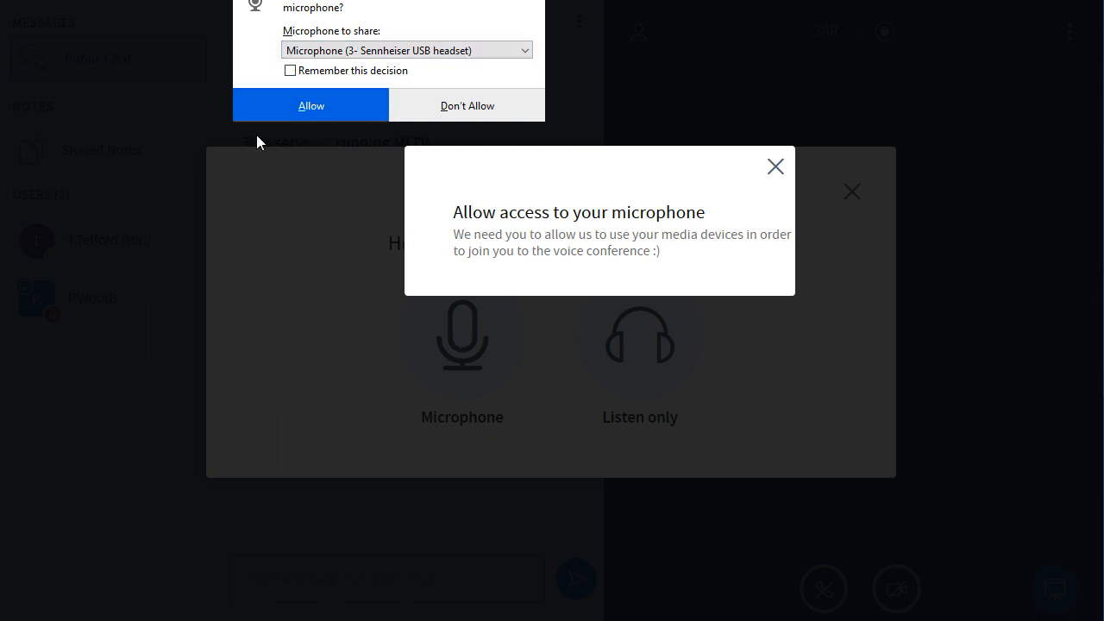
mouse_move(421, 97)
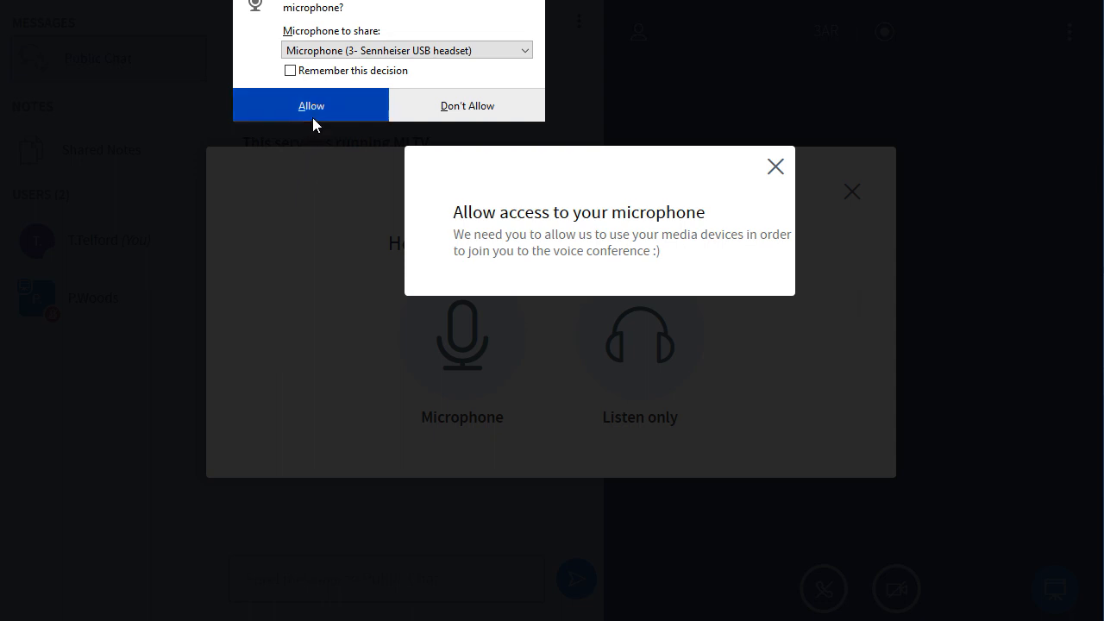
mouse_move(324, 107)
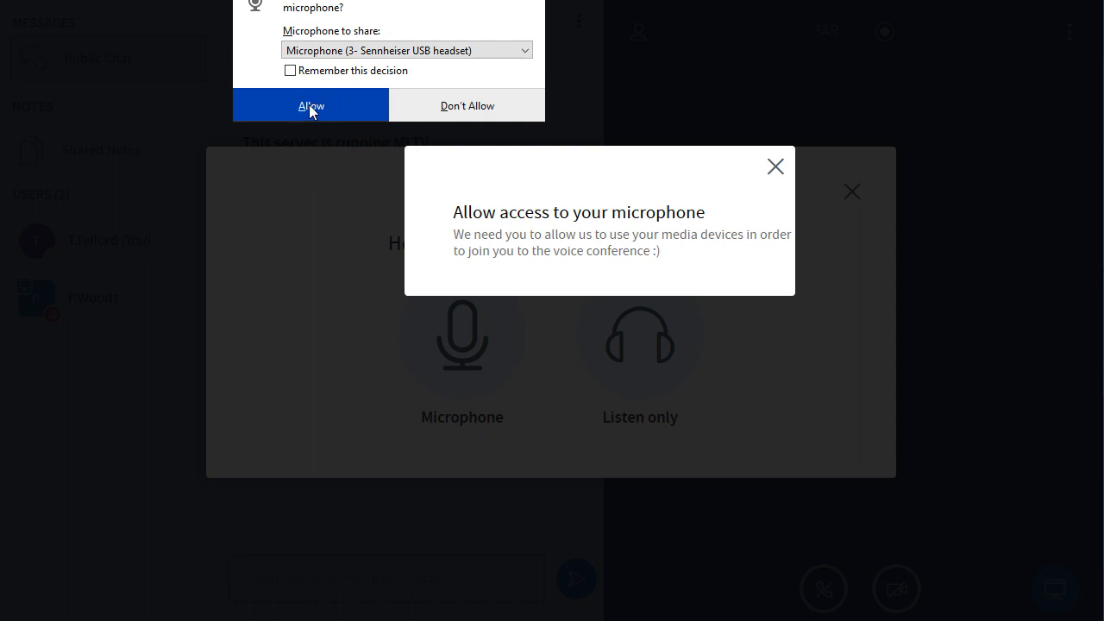
Allow browser microphone access and confirm the echo test with Yes
left_click(310, 105)
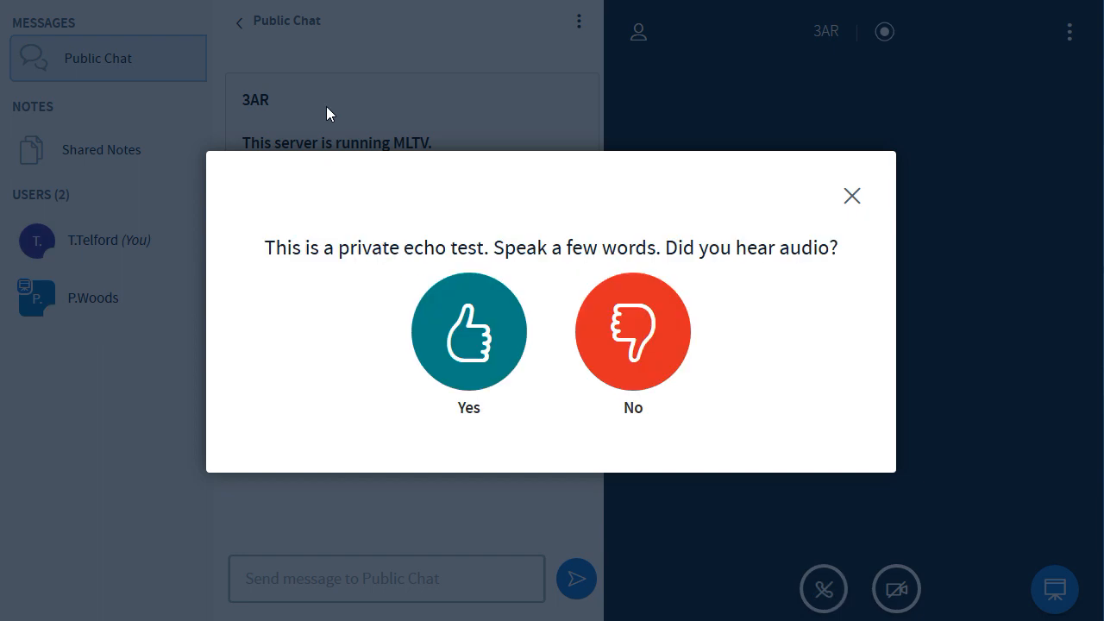
mouse_move(355, 141)
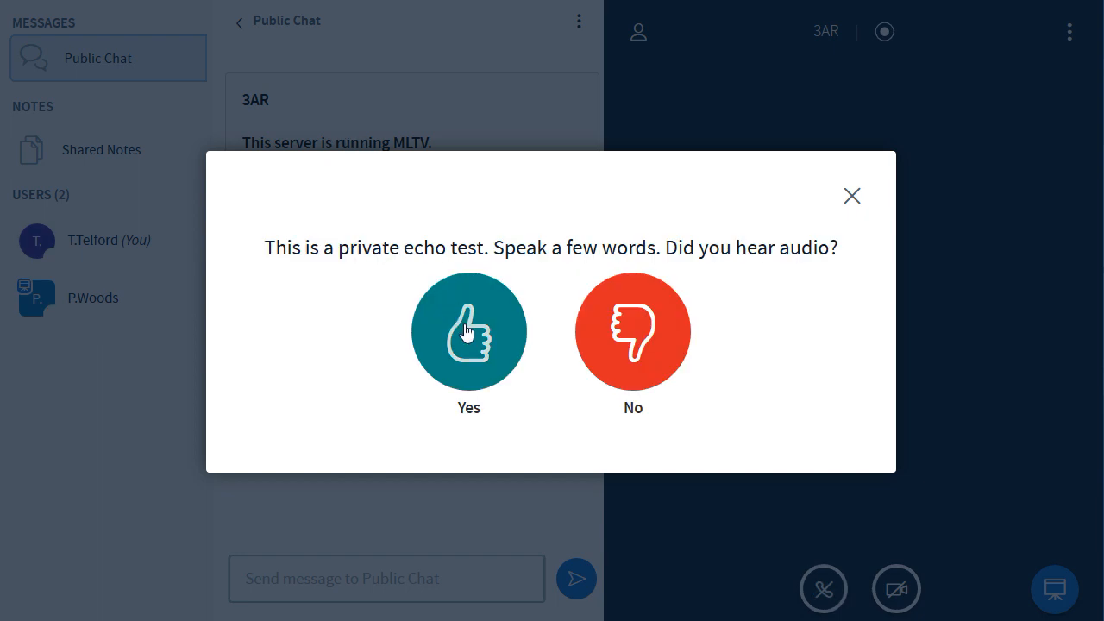
mouse_move(471, 346)
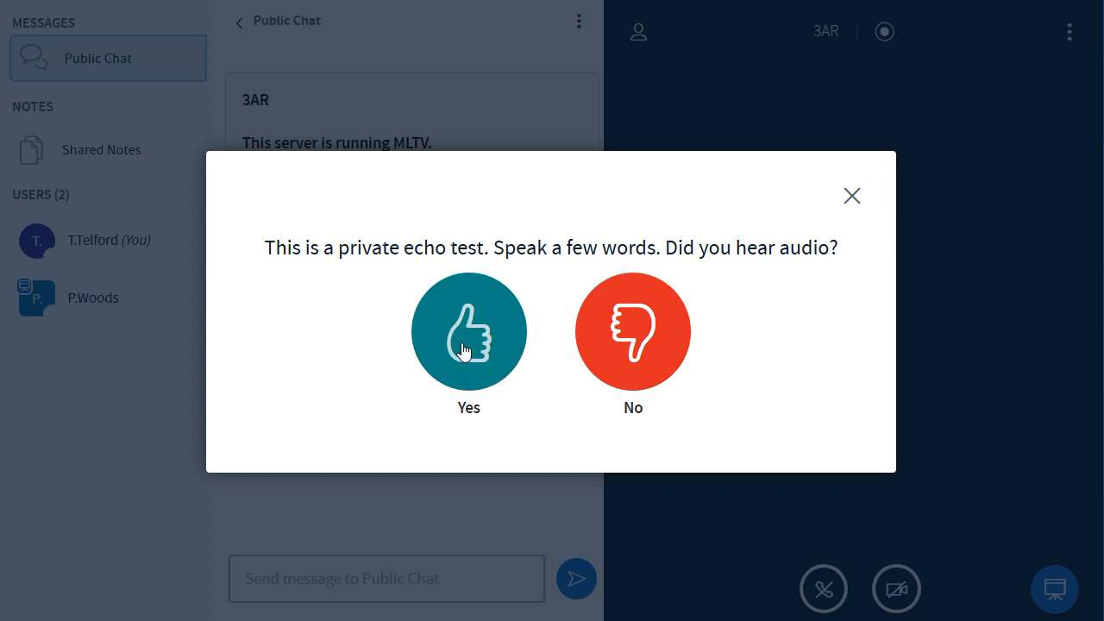
mouse_move(607, 345)
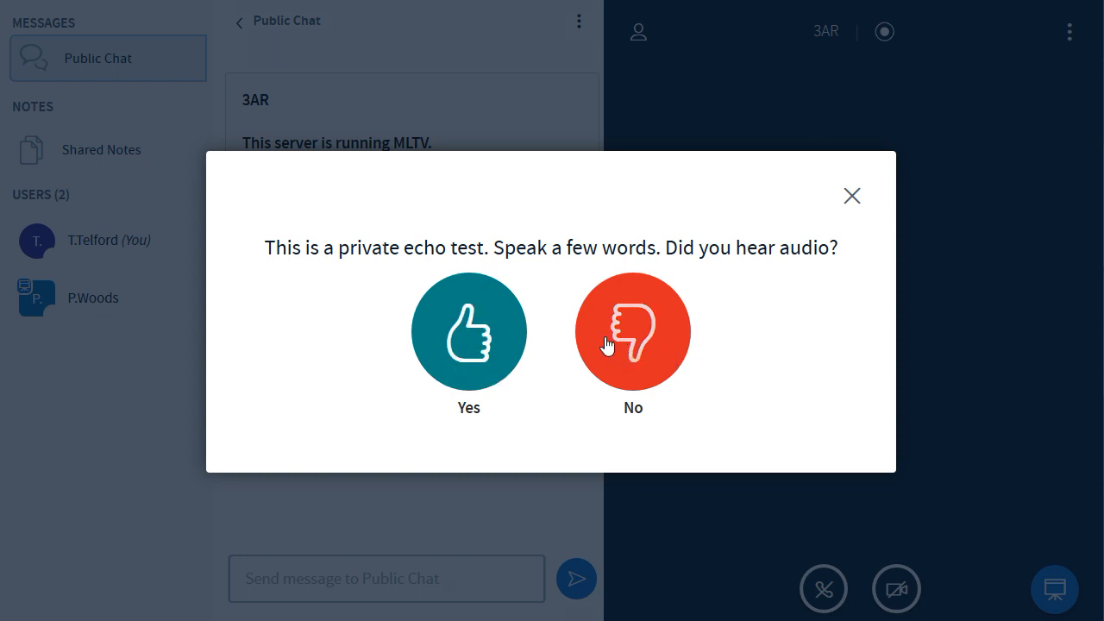
mouse_move(470, 331)
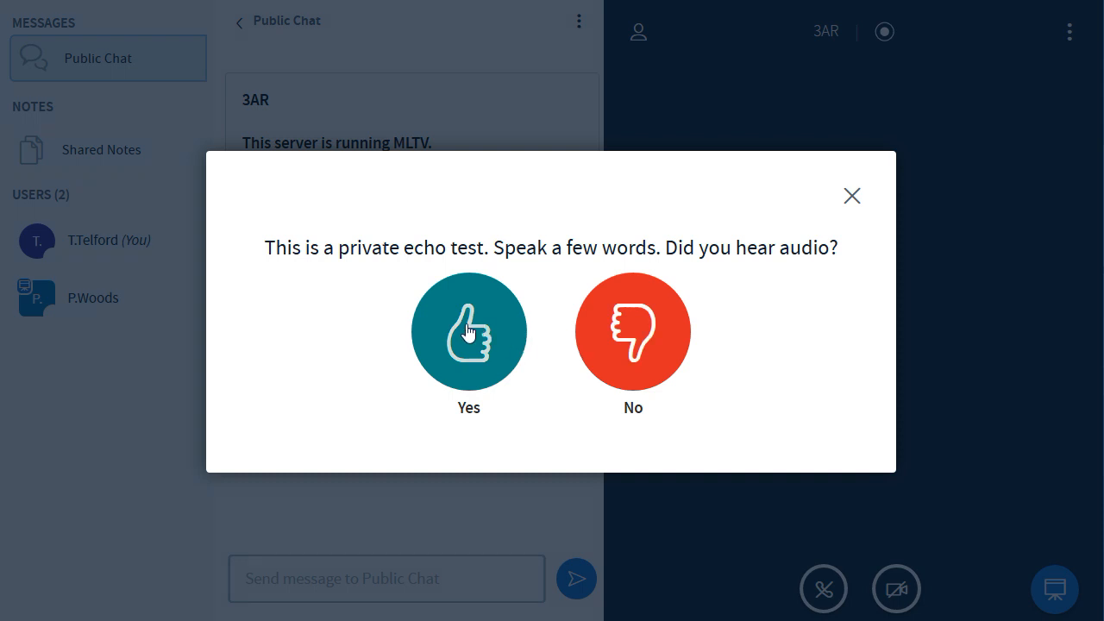
left_click(469, 331)
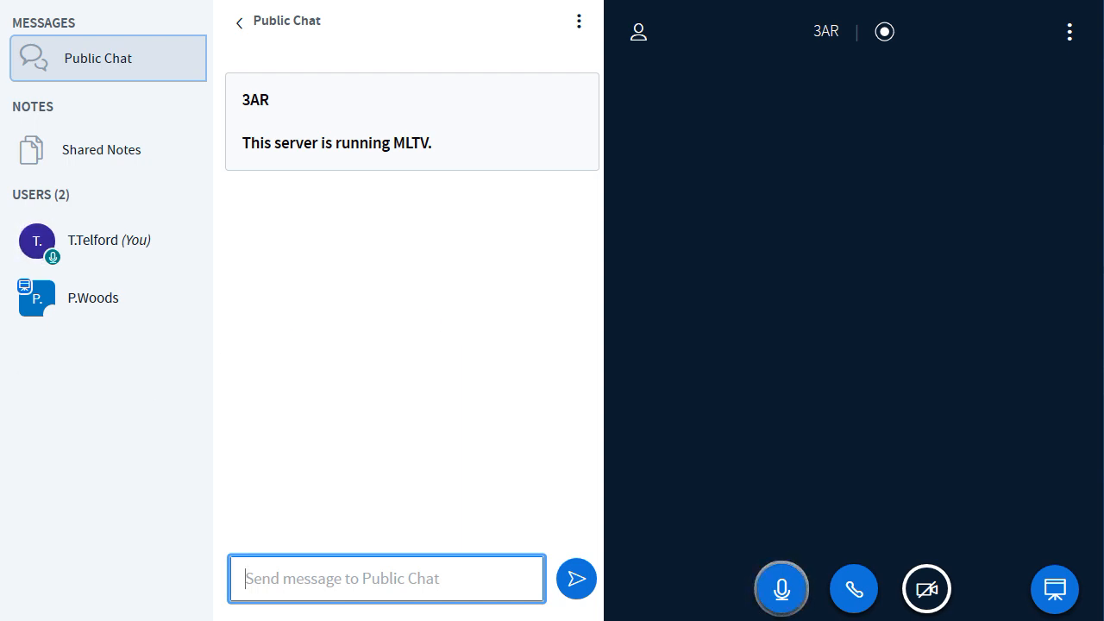
mouse_move(103, 424)
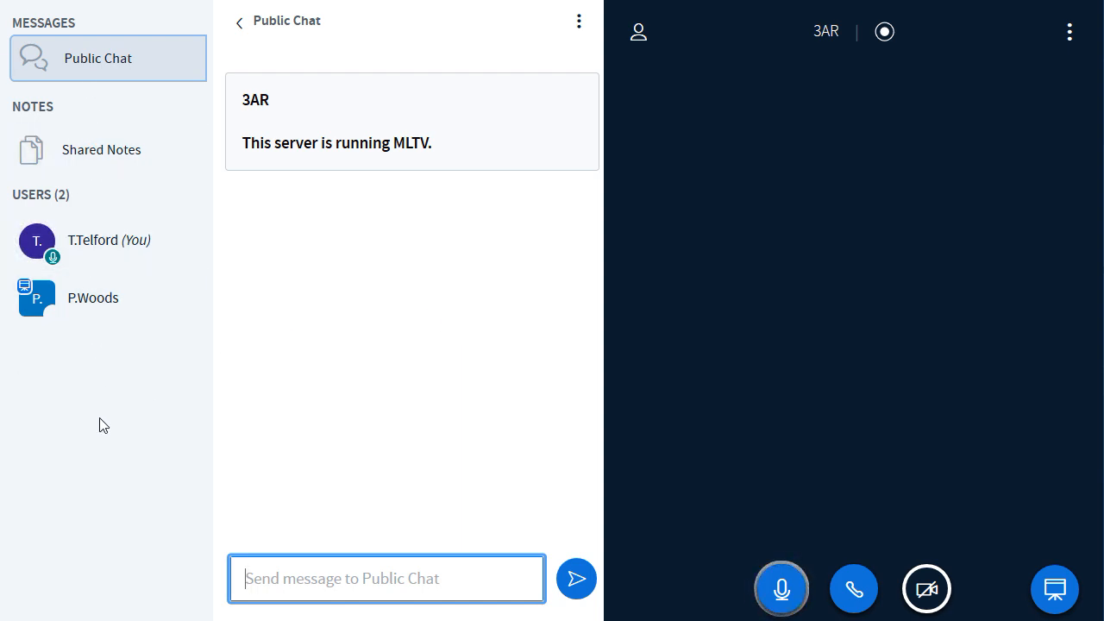
mouse_move(61, 297)
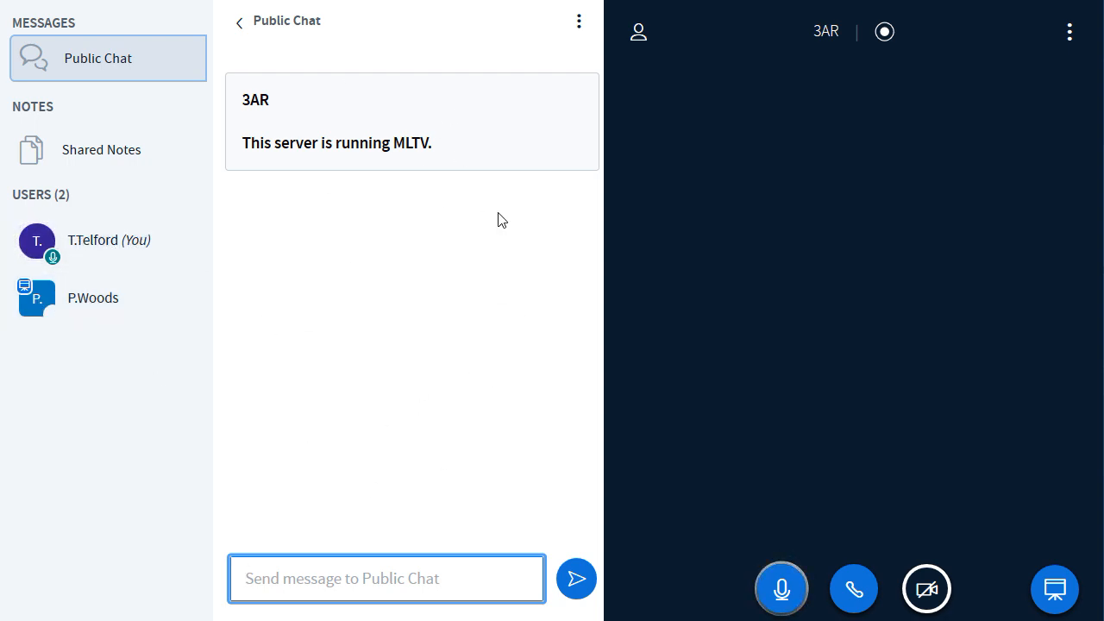
mouse_move(79, 65)
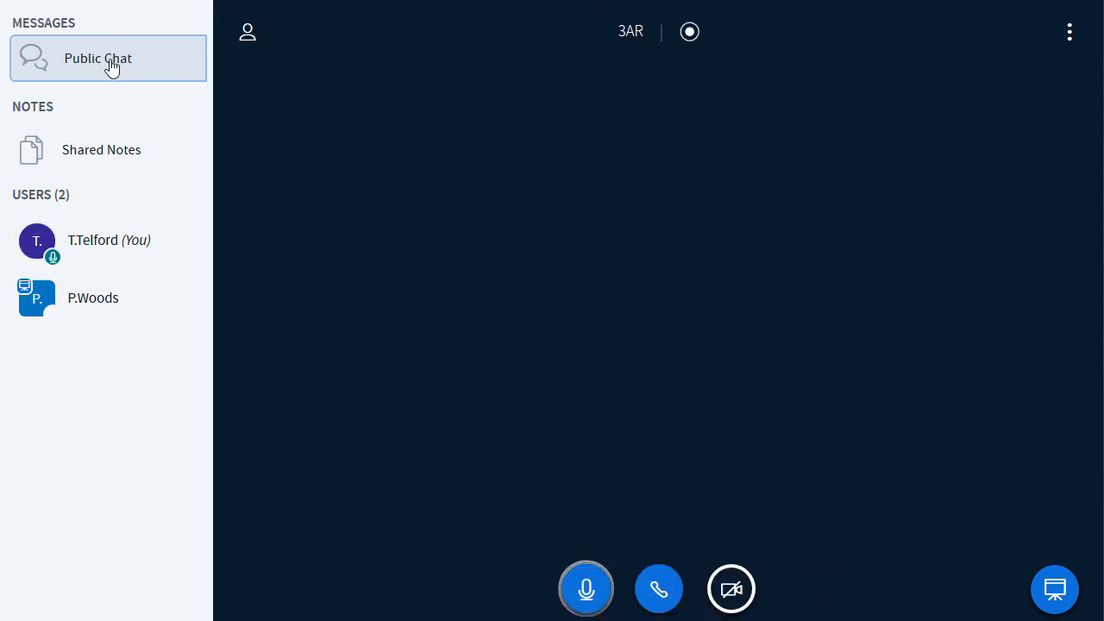
mouse_move(820, 232)
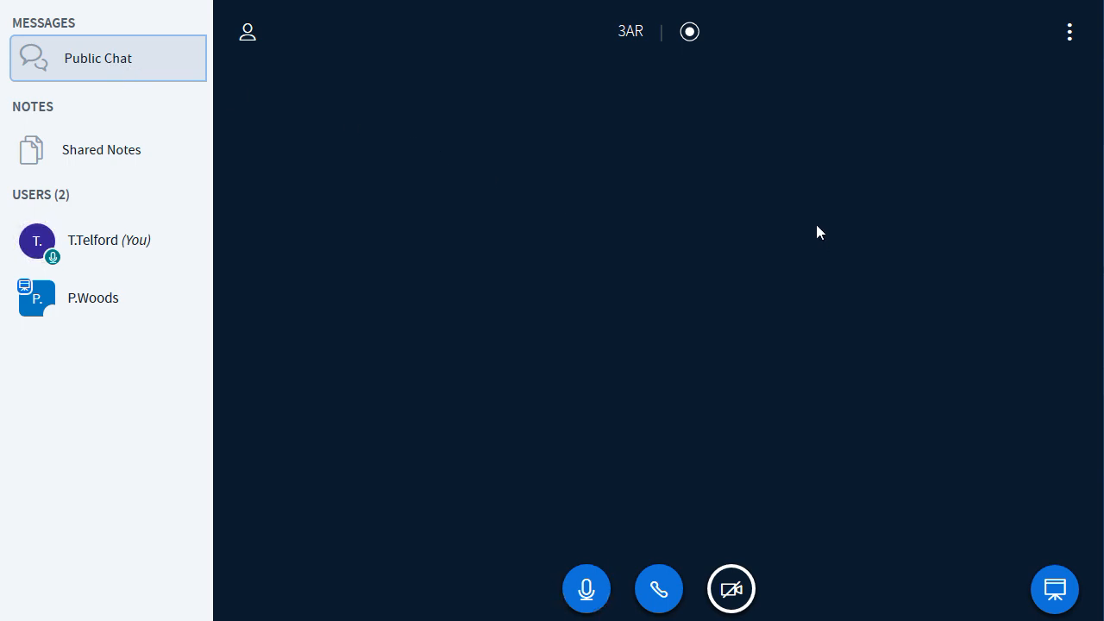
mouse_move(892, 508)
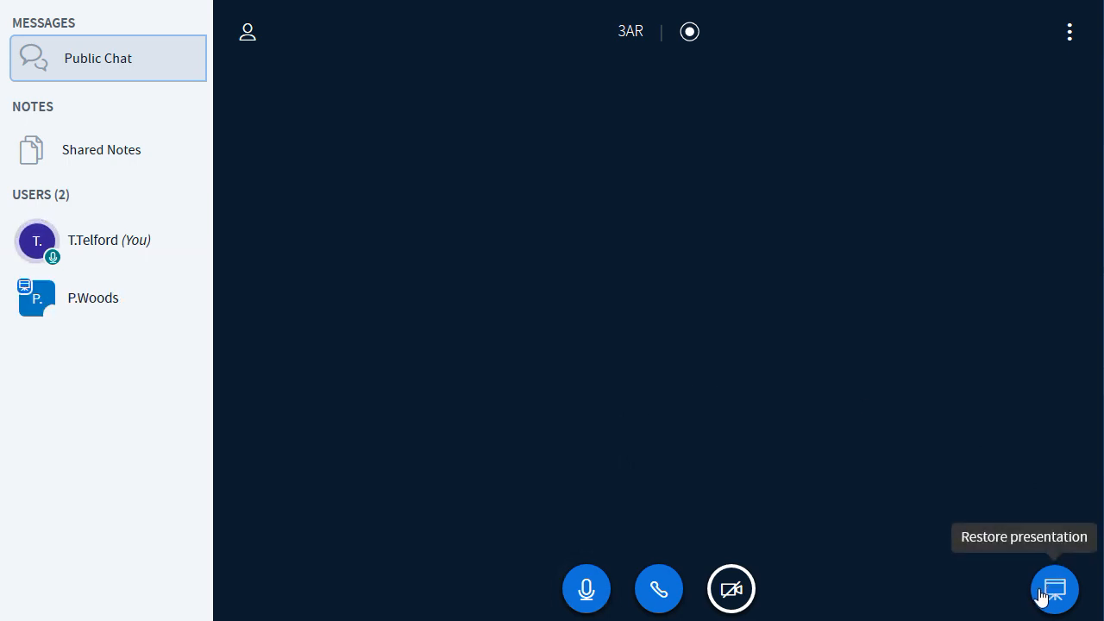
Restore the Welcome presentation, then mute and unmute the microphone
left_click(1056, 590)
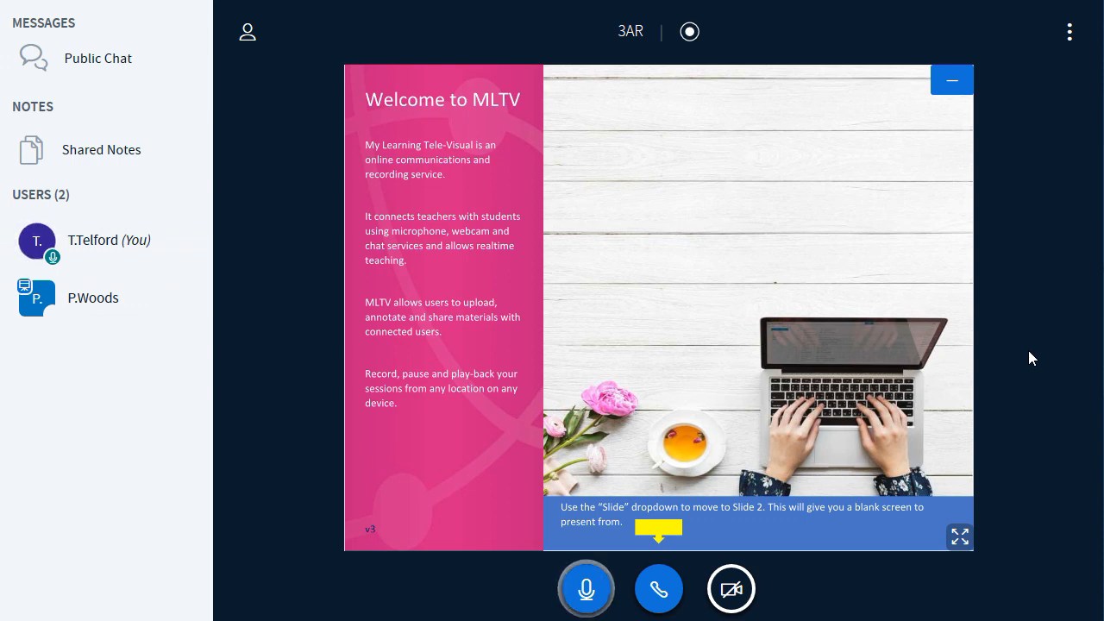
left_click(587, 590)
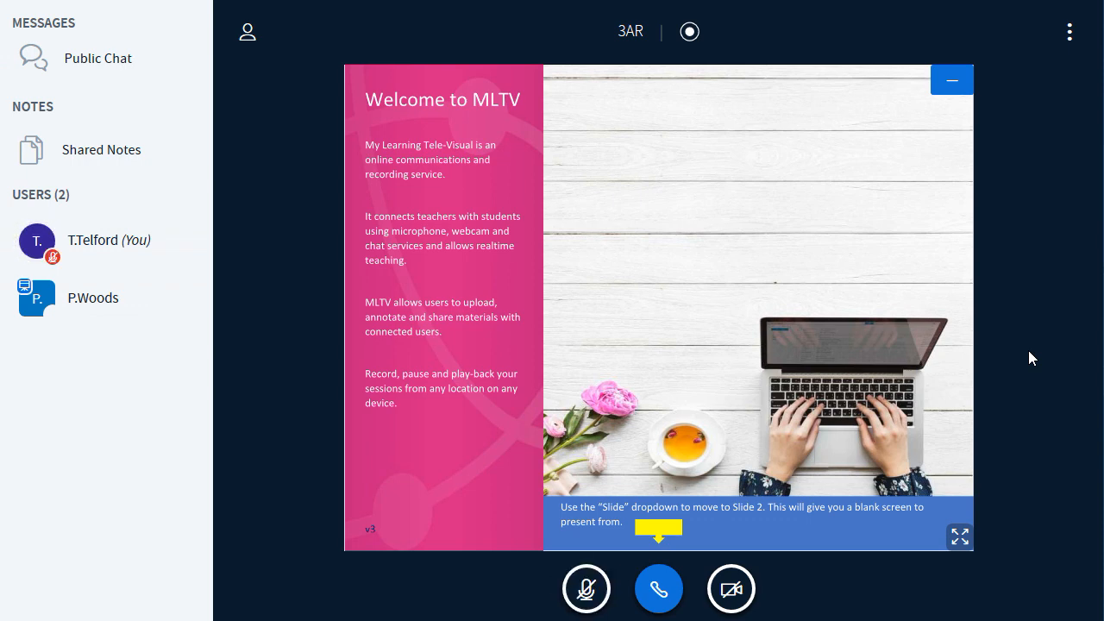
mouse_move(104, 245)
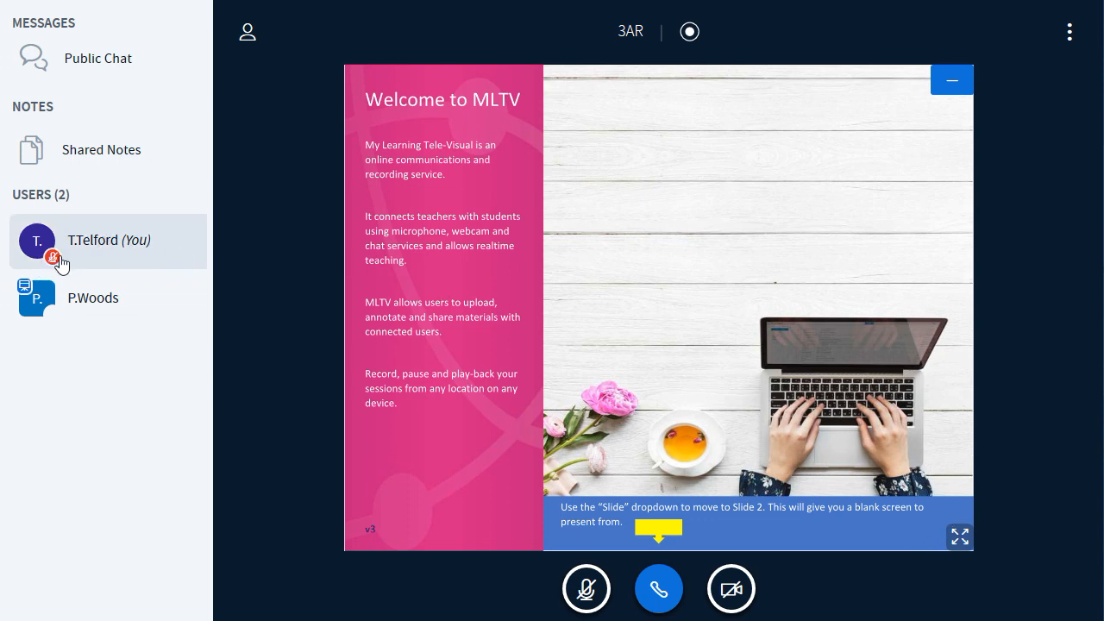
mouse_move(76, 255)
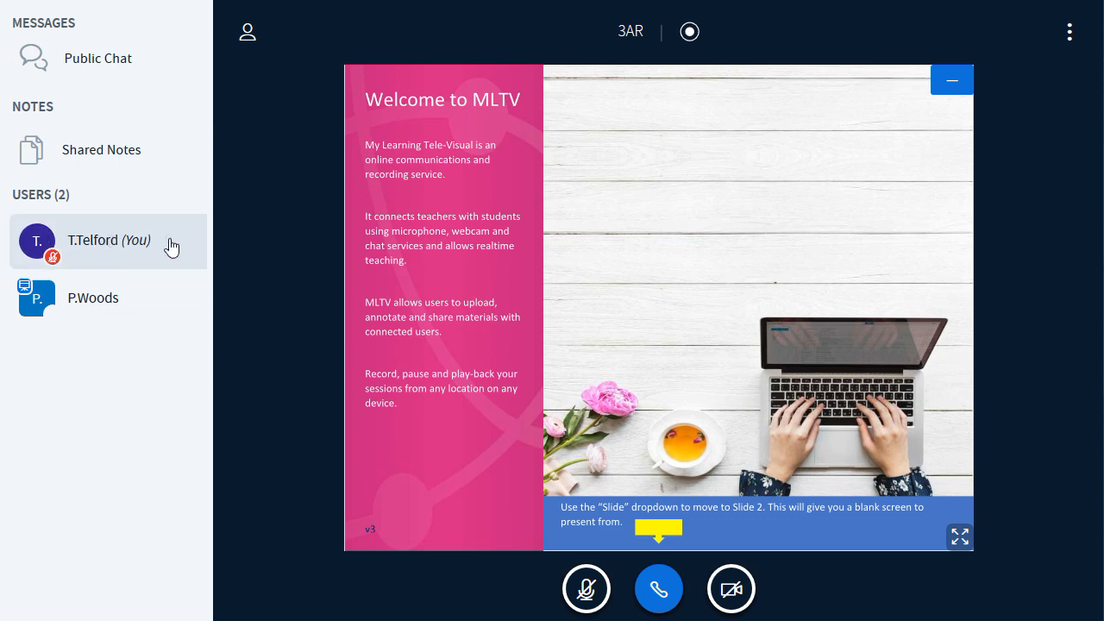
mouse_move(378, 202)
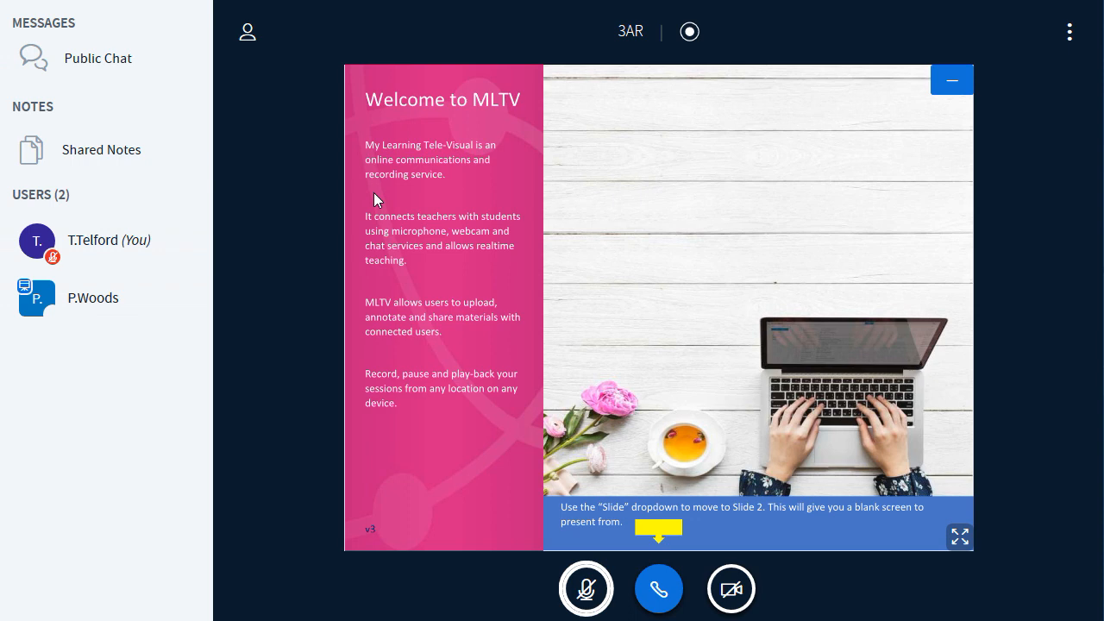
mouse_move(610, 546)
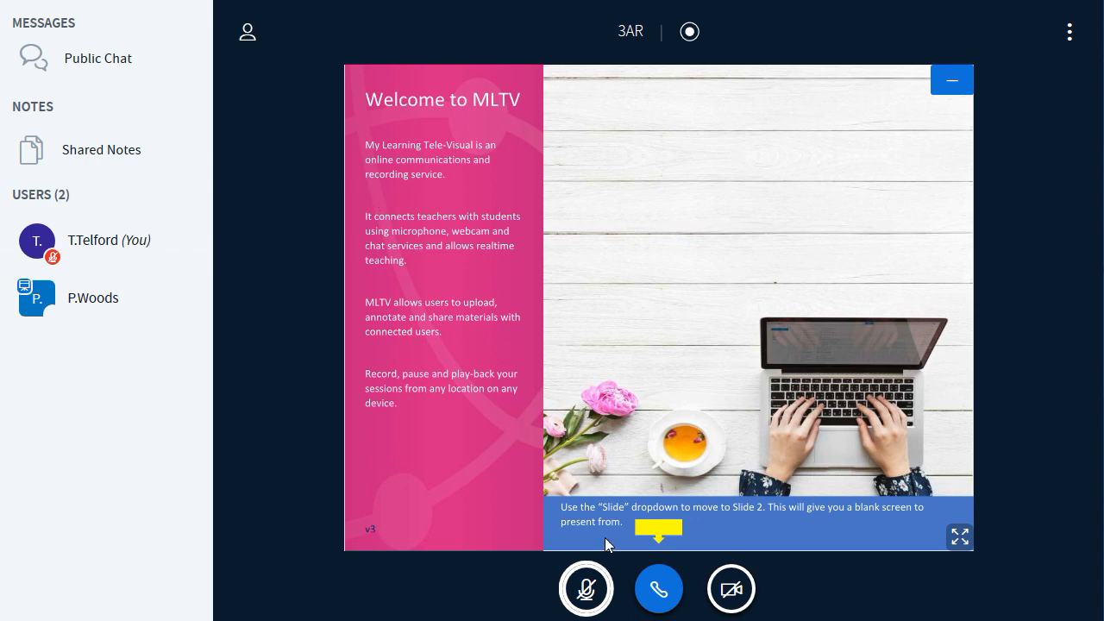
mouse_move(587, 588)
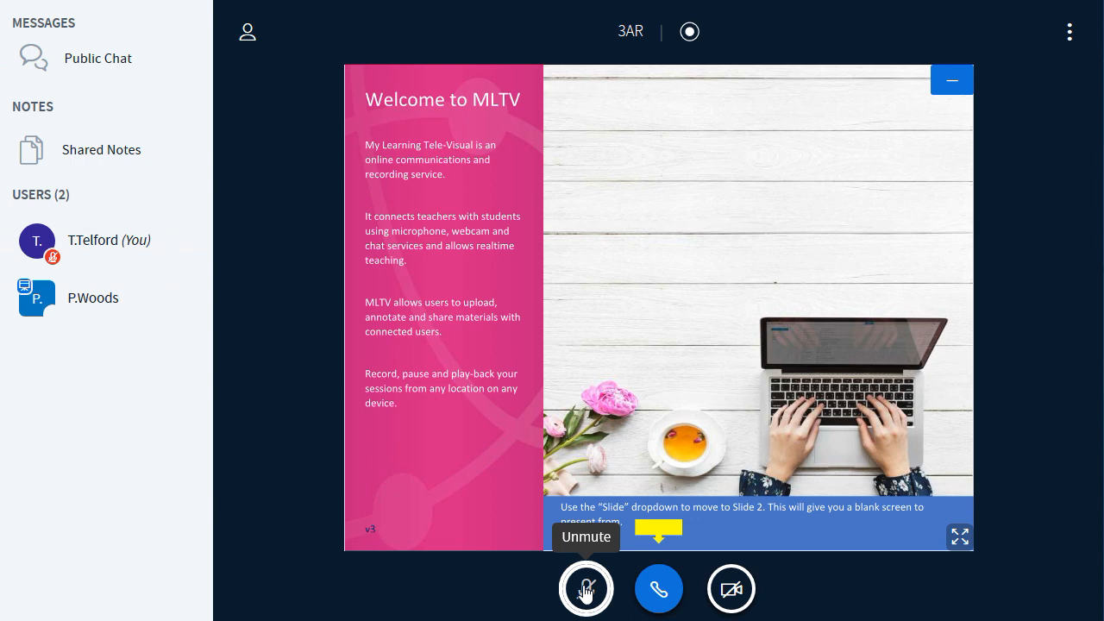
left_click(587, 591)
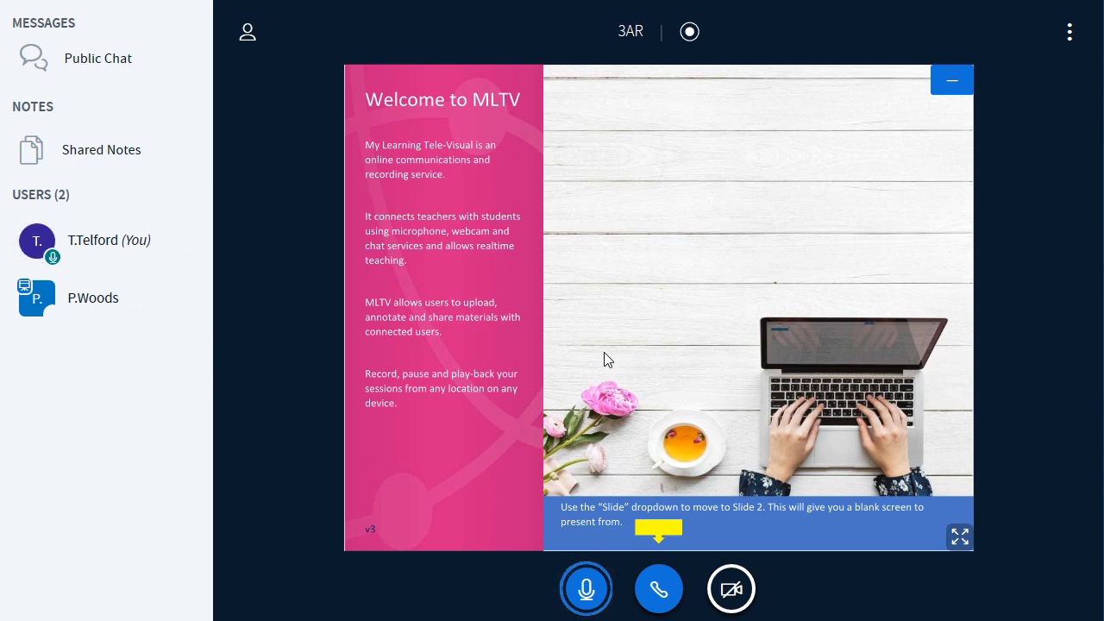
Mute the microphone and set your user status to Raise
left_click(587, 588)
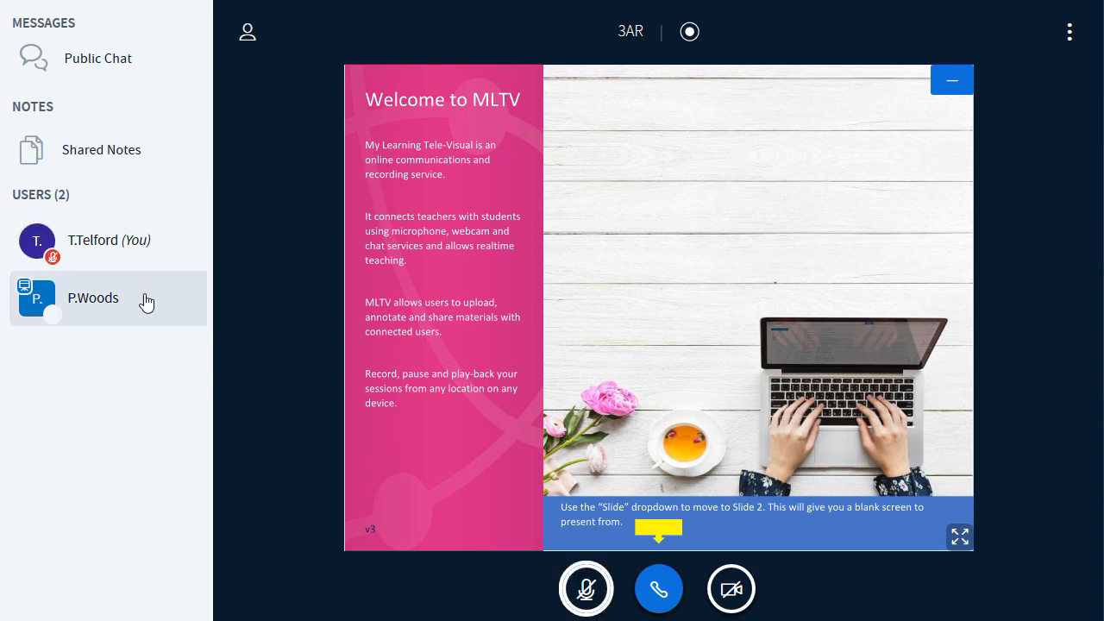
mouse_move(119, 252)
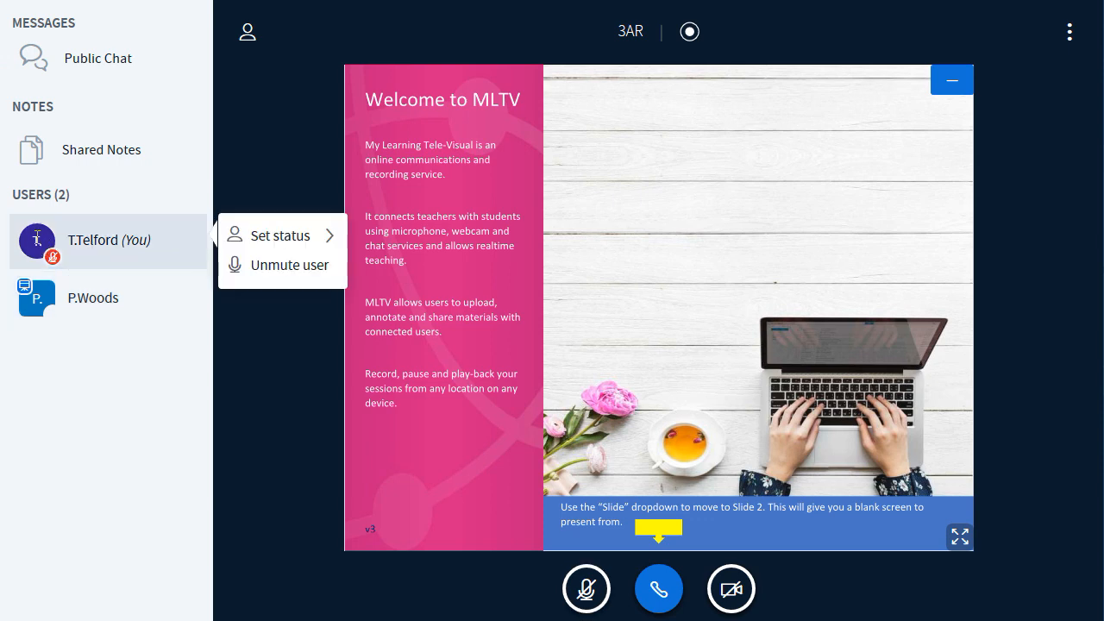
mouse_move(279, 235)
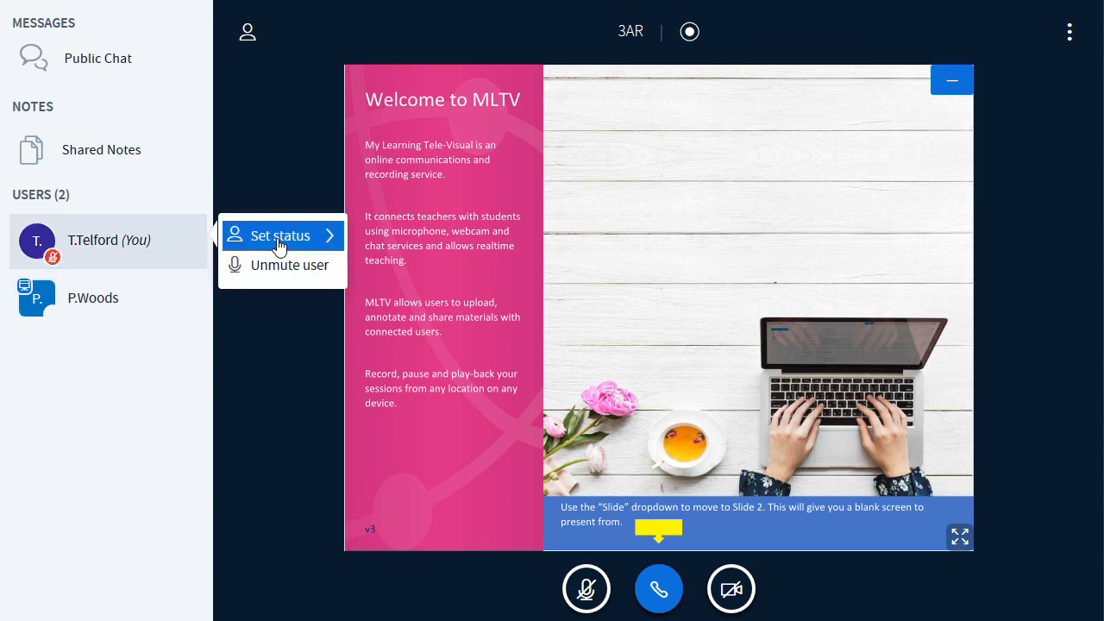
left_click(280, 235)
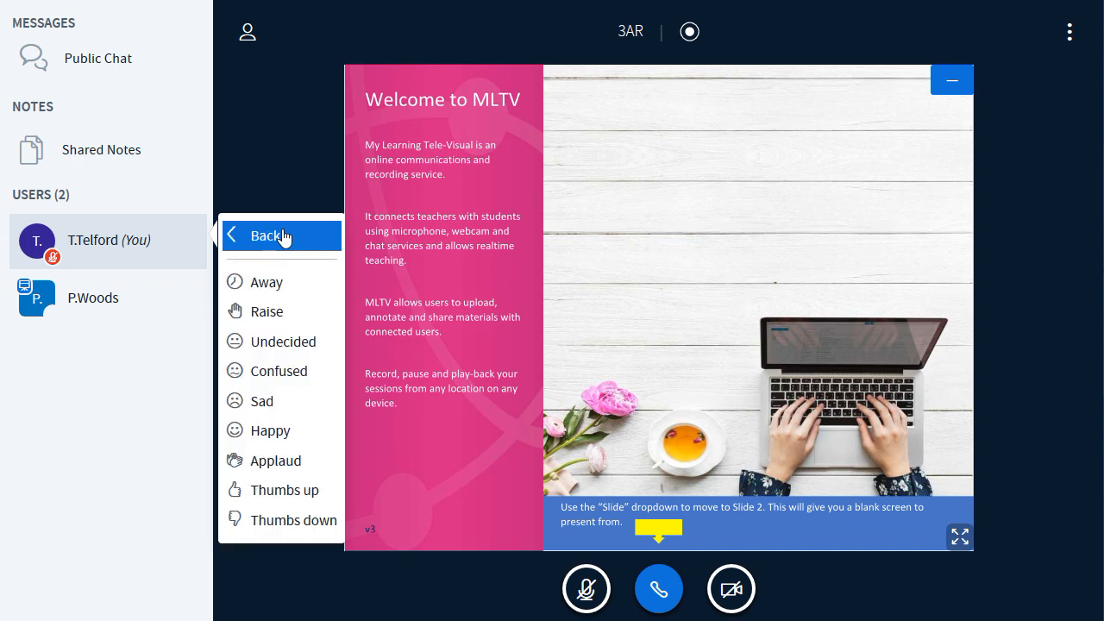
mouse_move(269, 317)
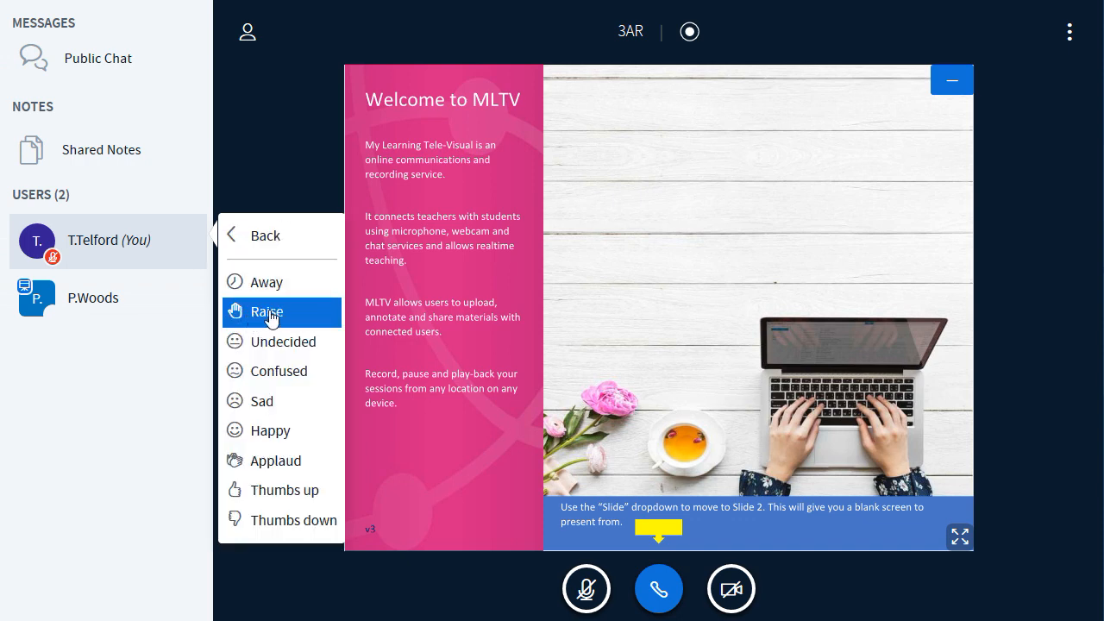
left_click(266, 312)
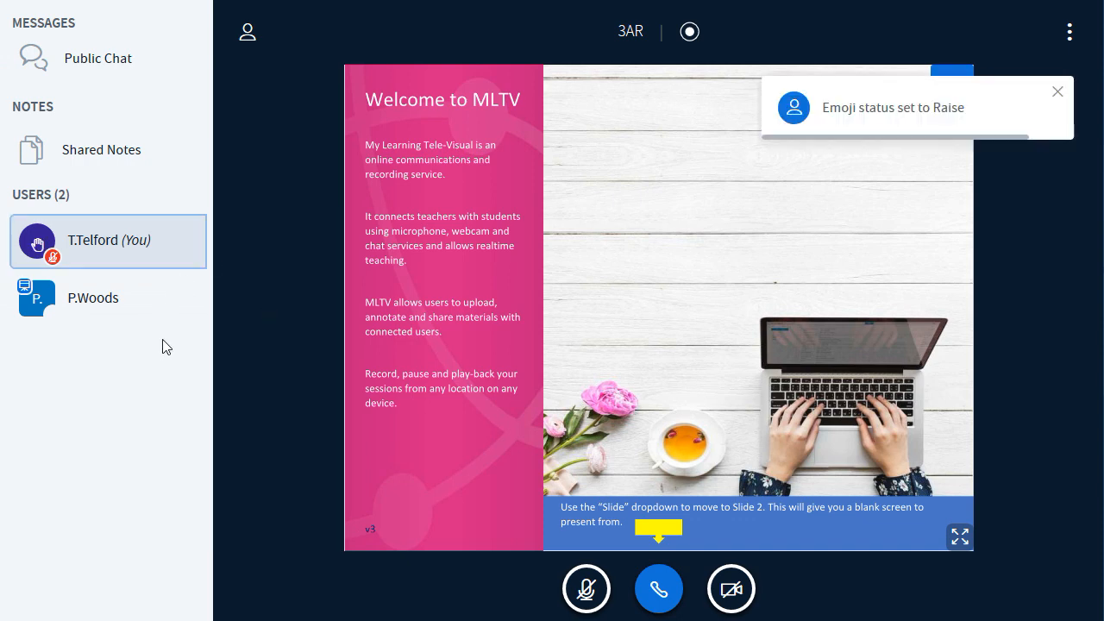
mouse_move(16, 245)
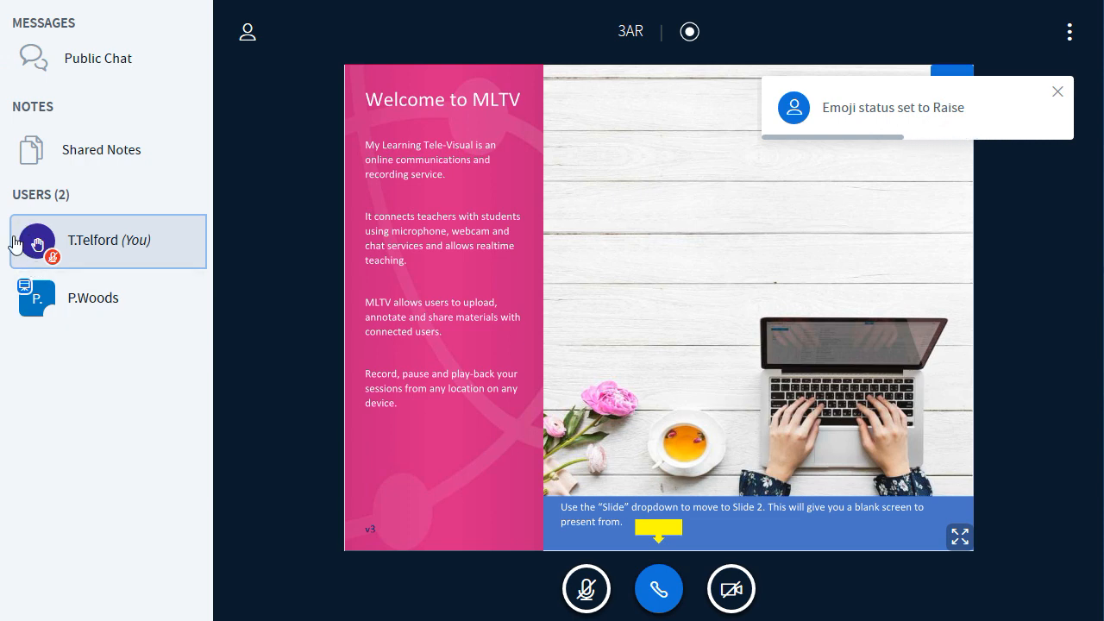
mouse_move(138, 459)
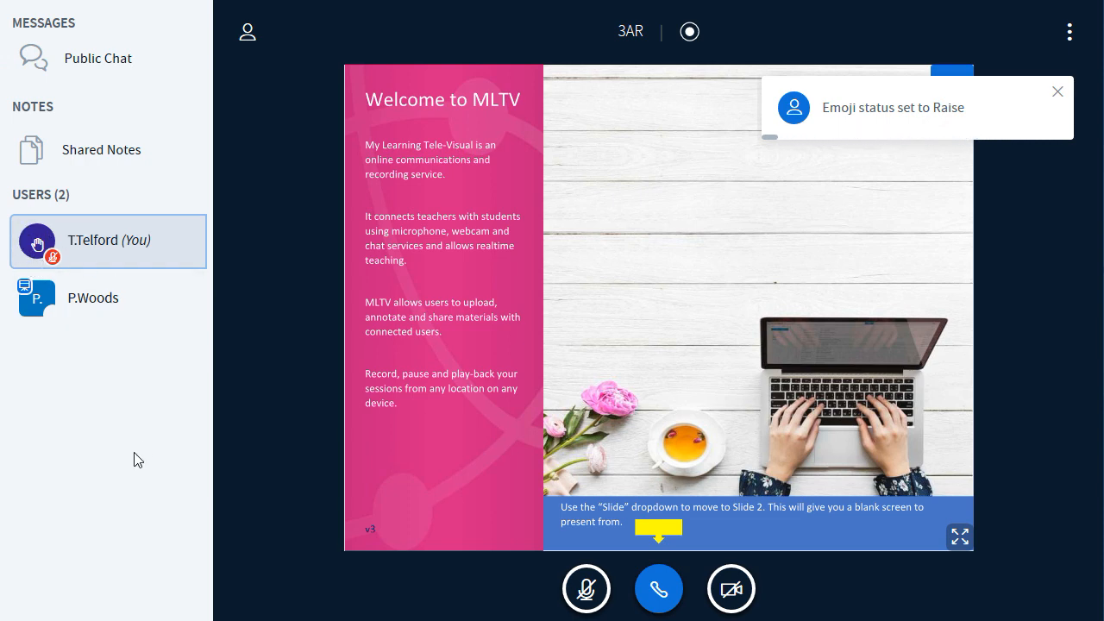
Mute the microphone again while the raised hand remains shown
left_click(1057, 91)
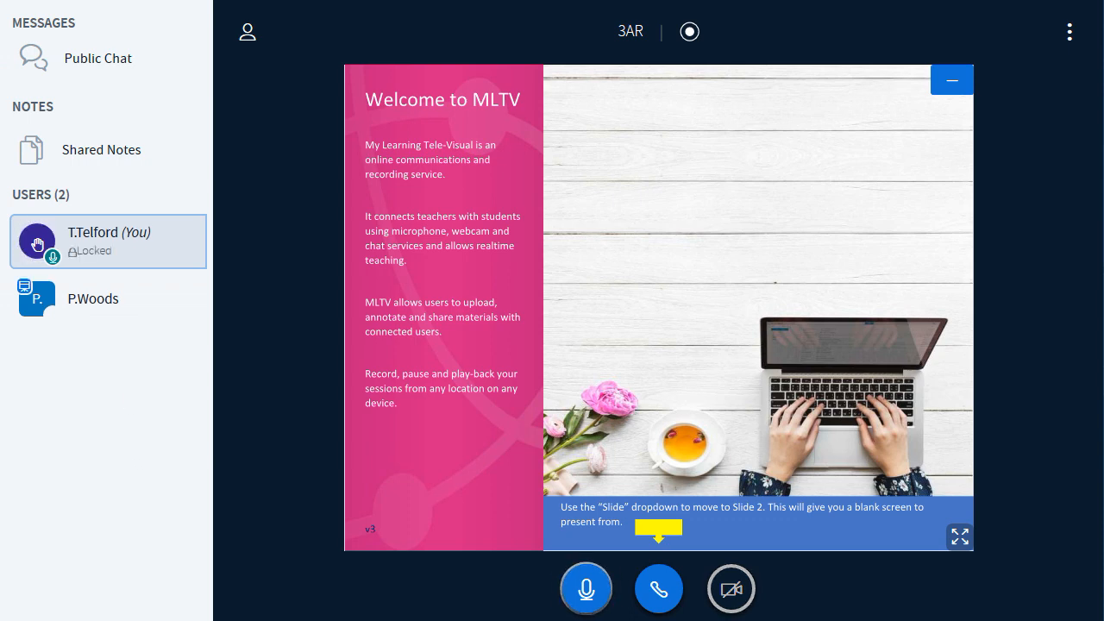
mouse_move(586, 591)
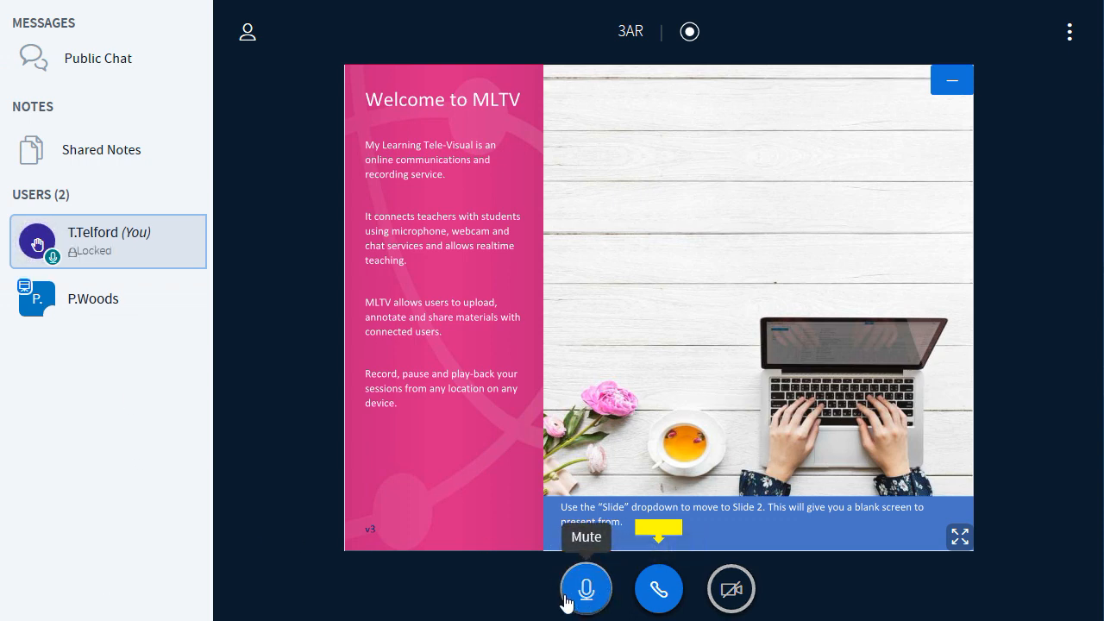
mouse_move(490, 609)
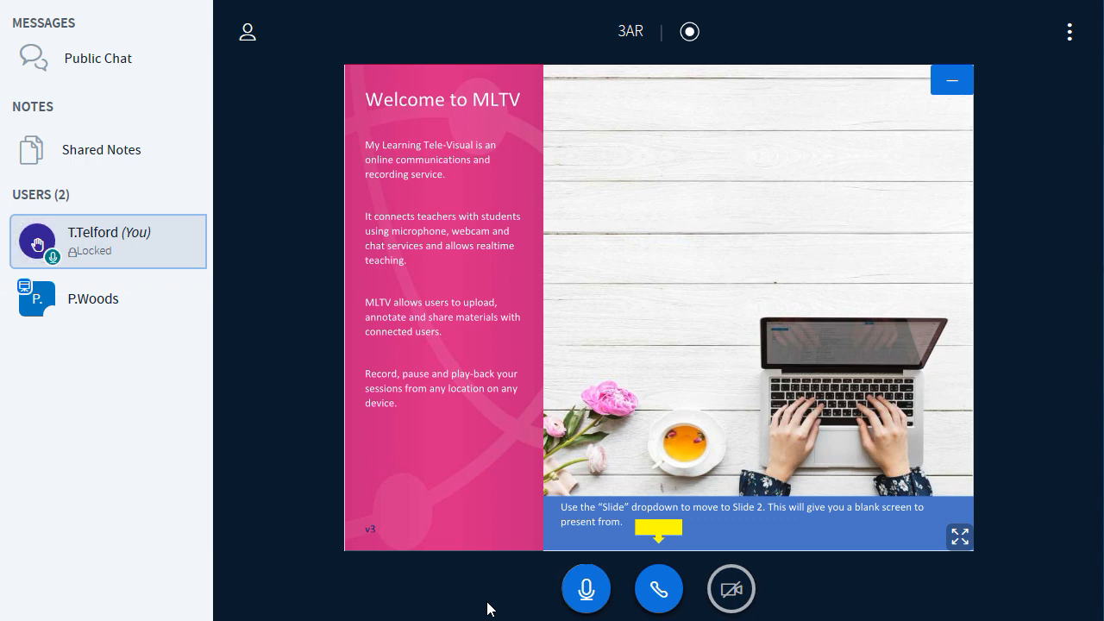
mouse_move(525, 587)
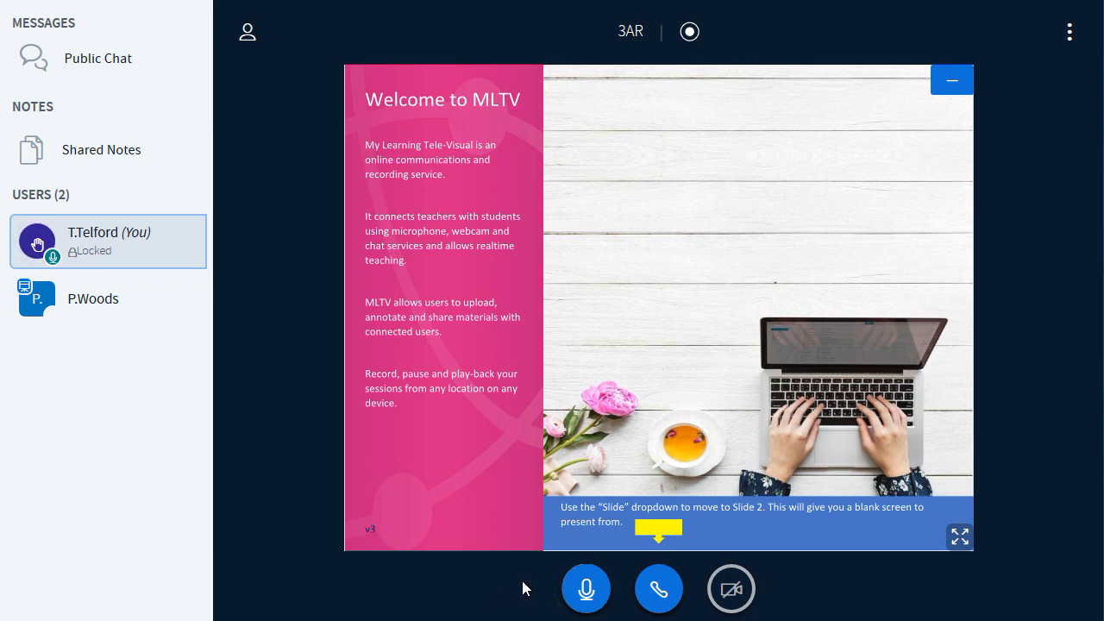
mouse_move(586, 589)
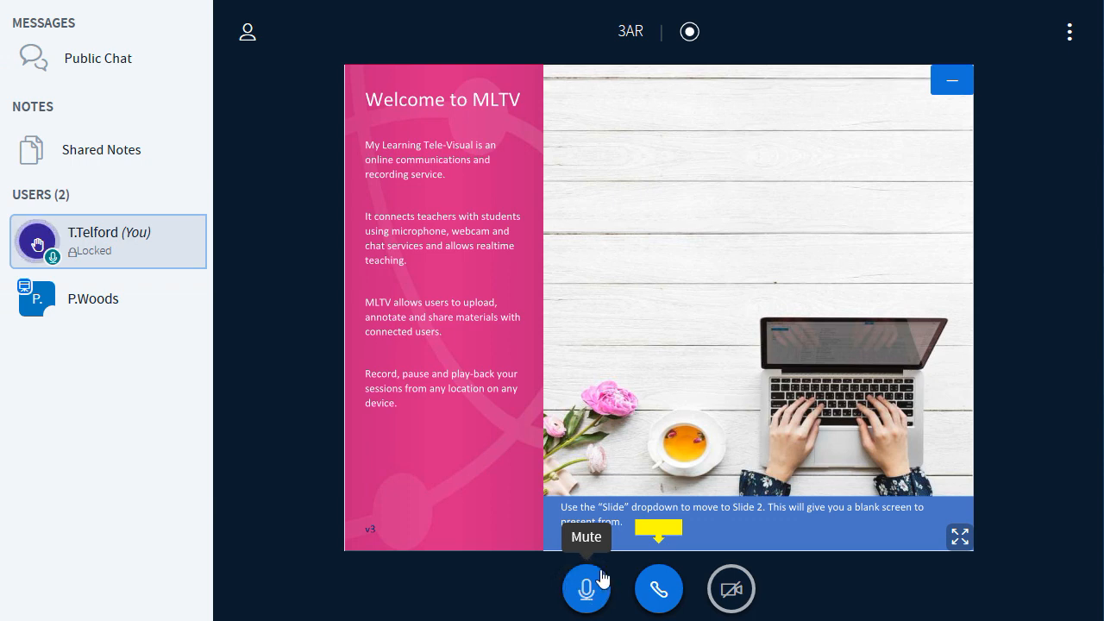
mouse_move(679, 599)
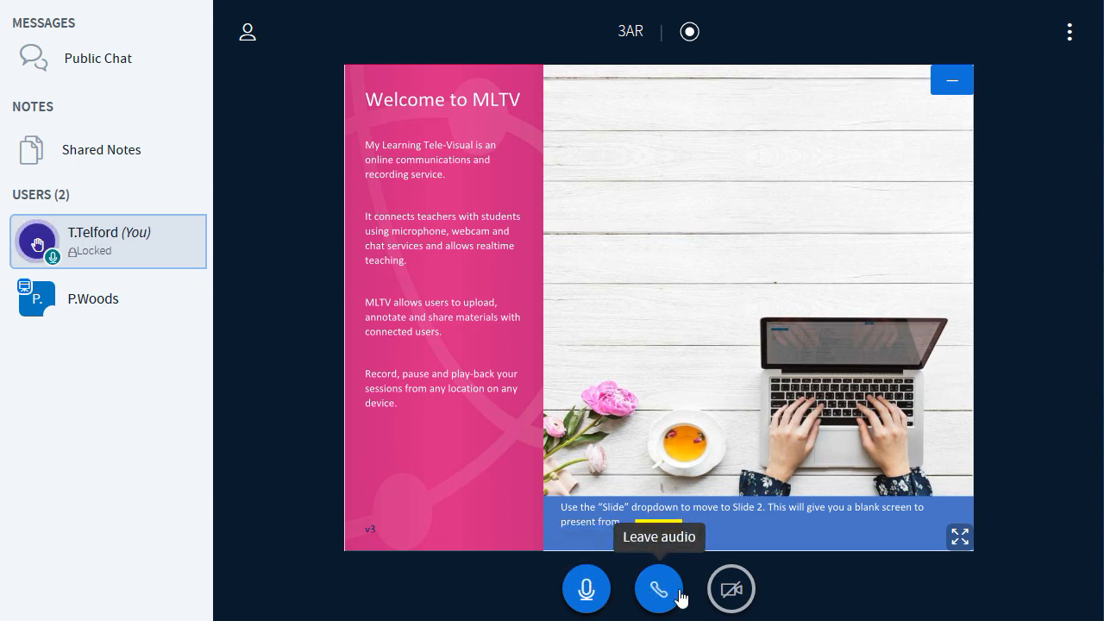
mouse_move(671, 604)
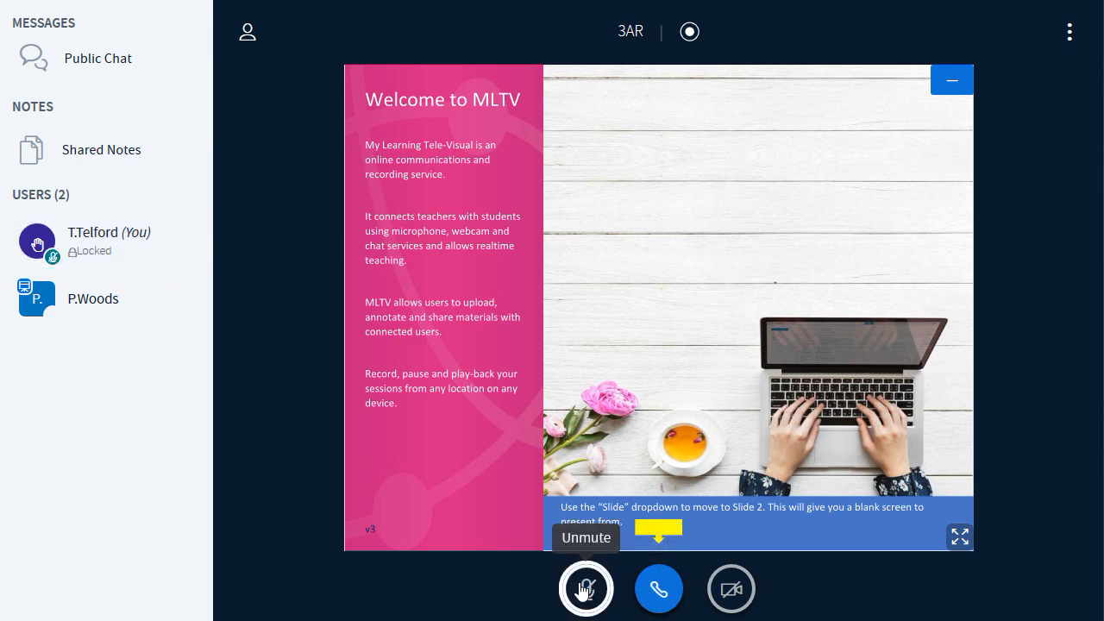
left_click(585, 588)
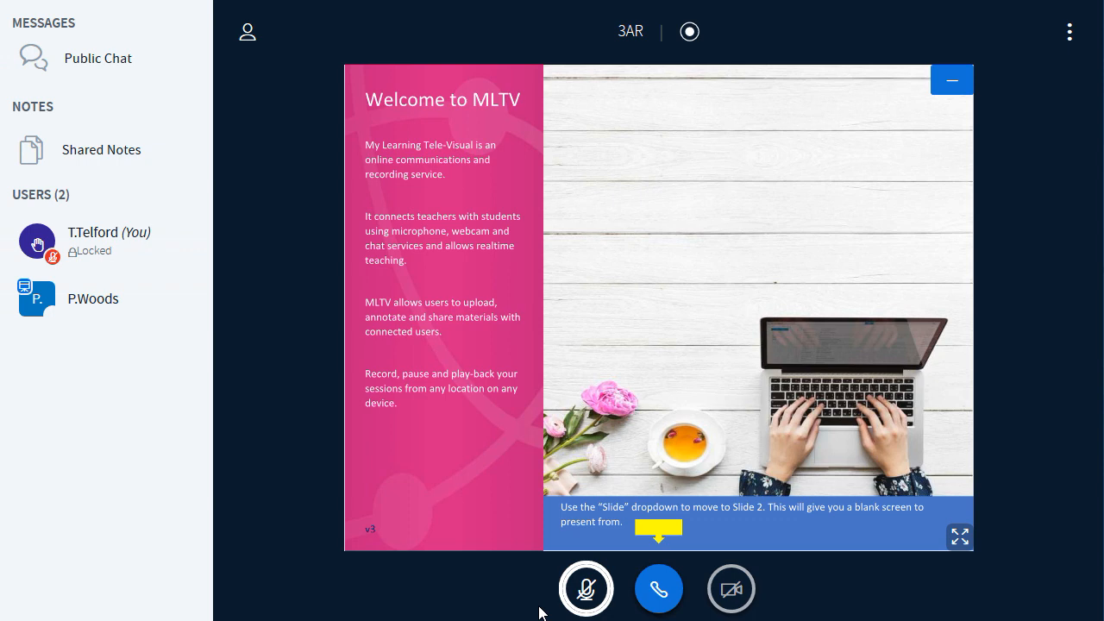
mouse_move(731, 590)
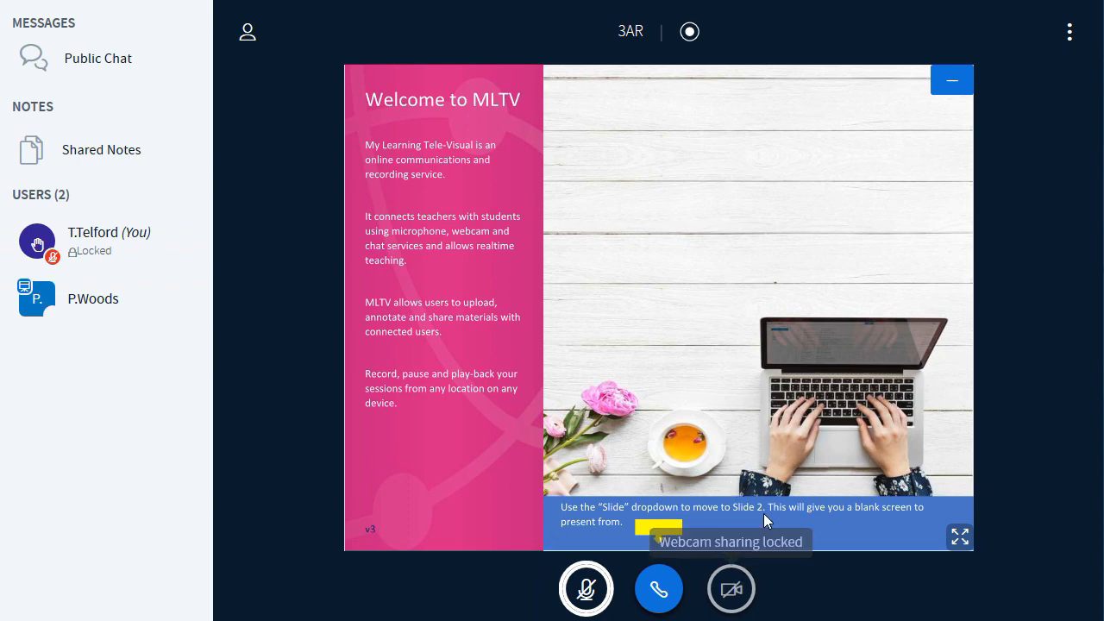
mouse_move(756, 573)
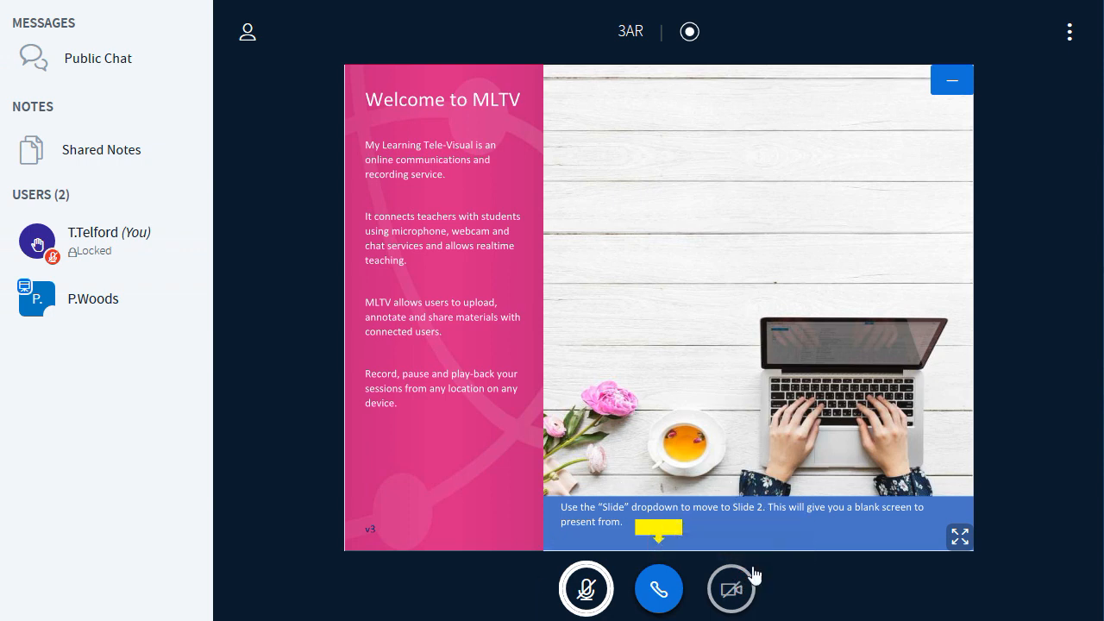
mouse_move(731, 591)
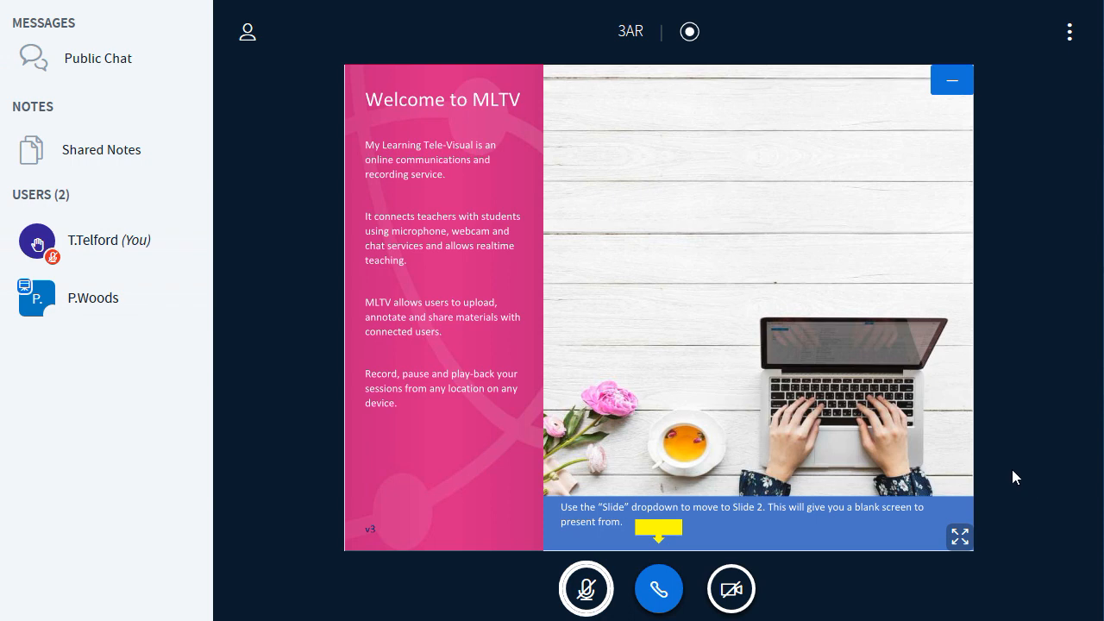
mouse_move(731, 588)
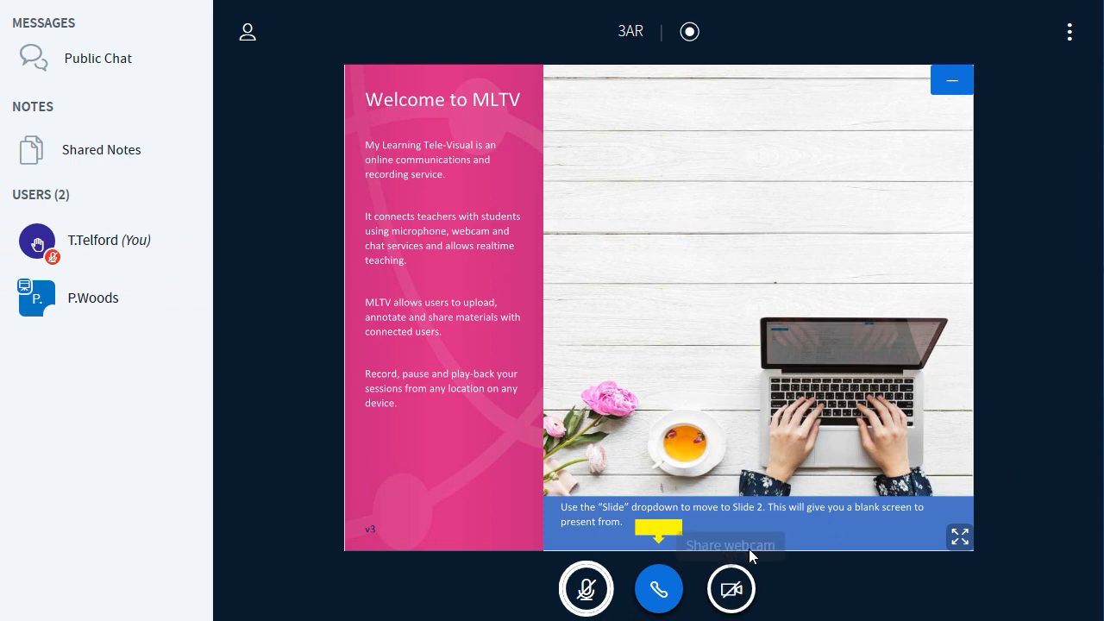
mouse_move(730, 590)
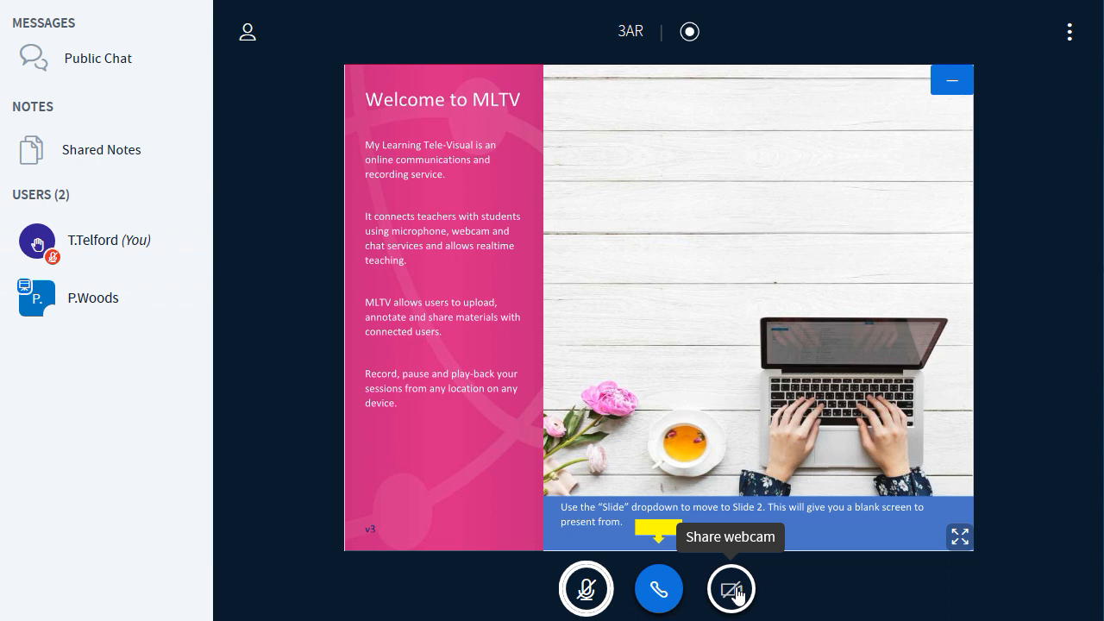
left_click(732, 590)
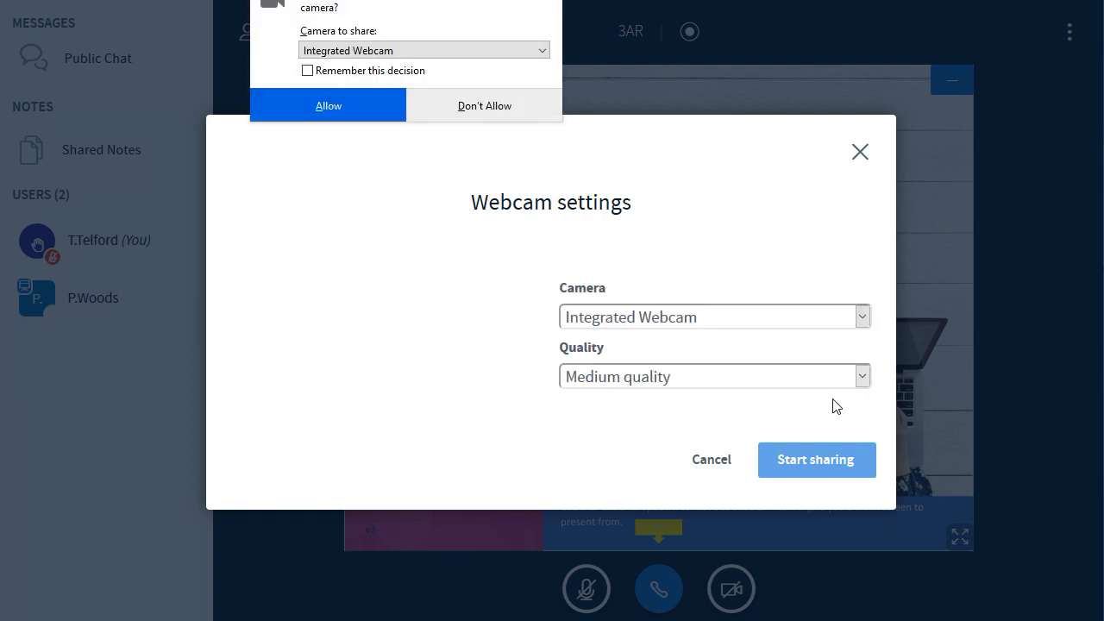
left_click(327, 105)
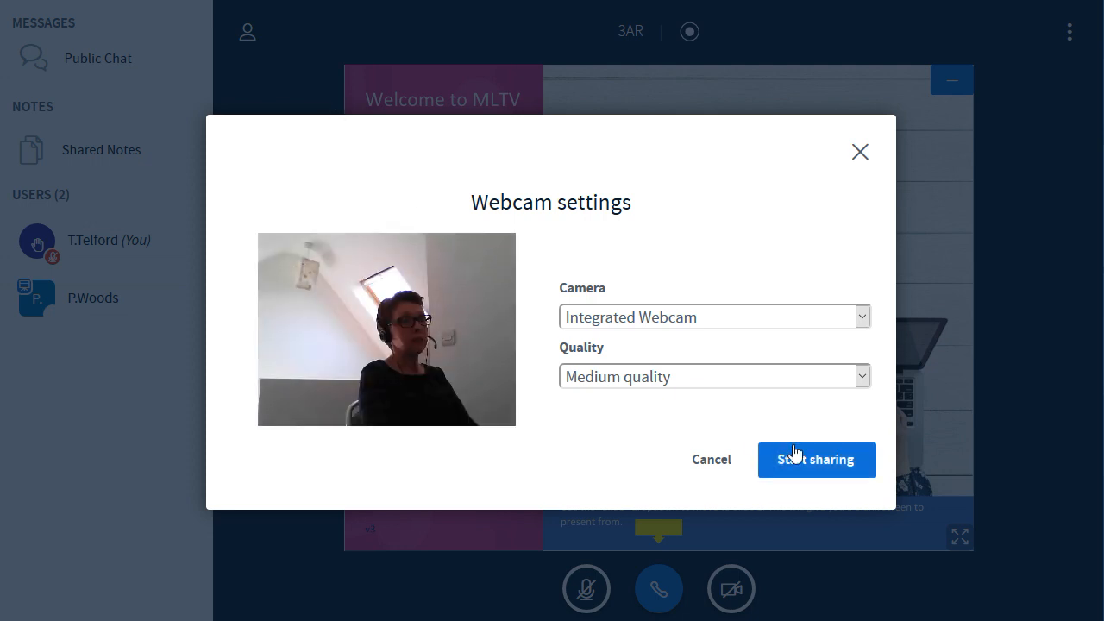
mouse_move(818, 464)
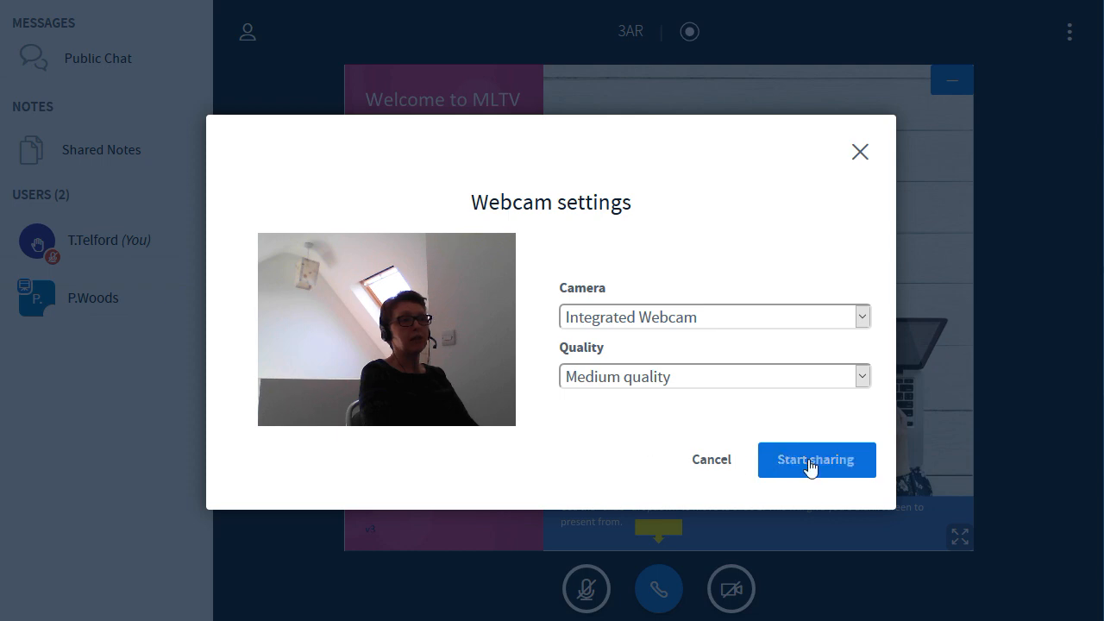
left_click(816, 459)
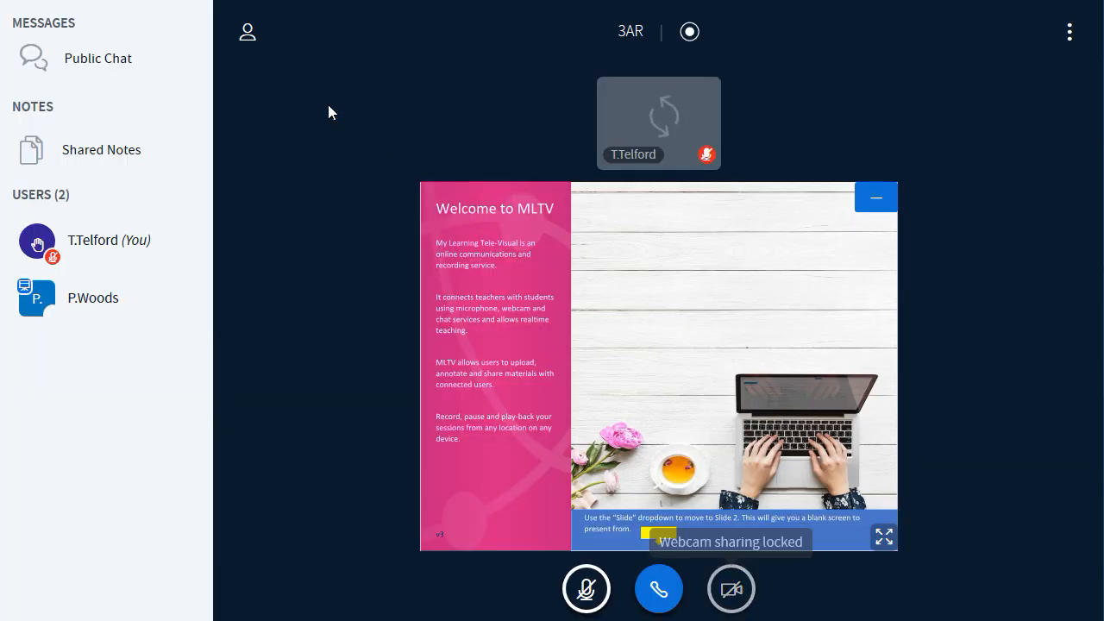
mouse_move(297, 249)
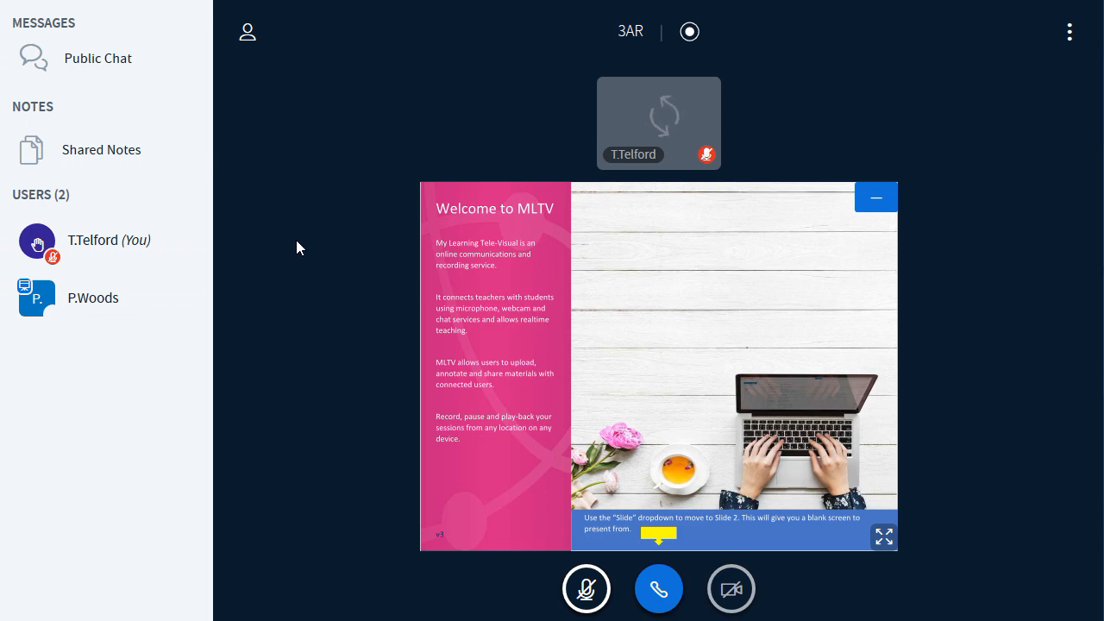
left_click(732, 588)
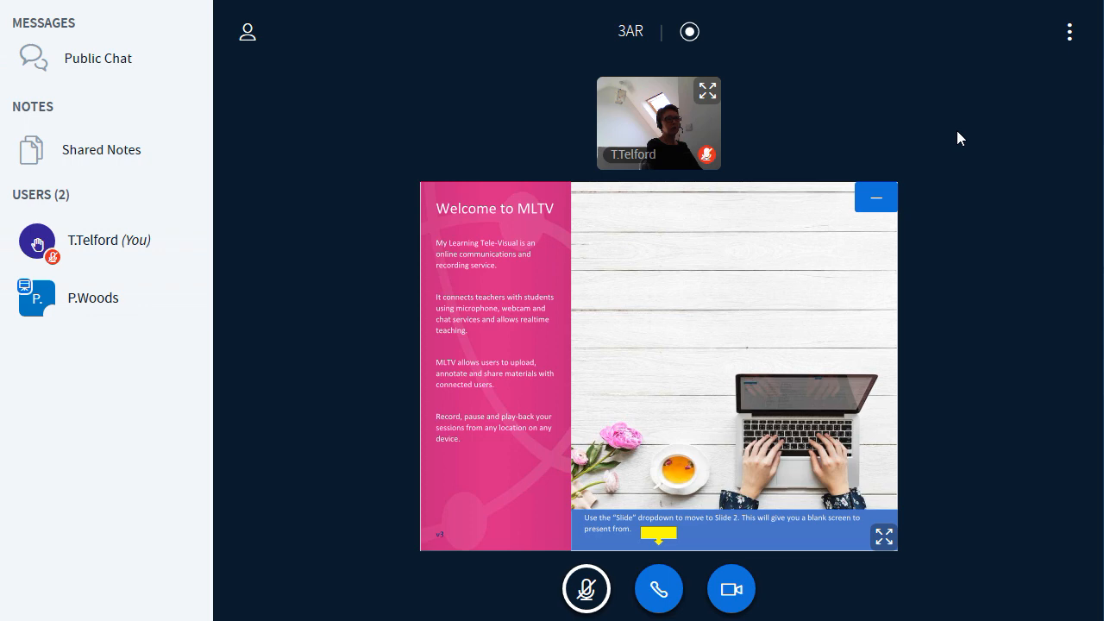
mouse_move(949, 114)
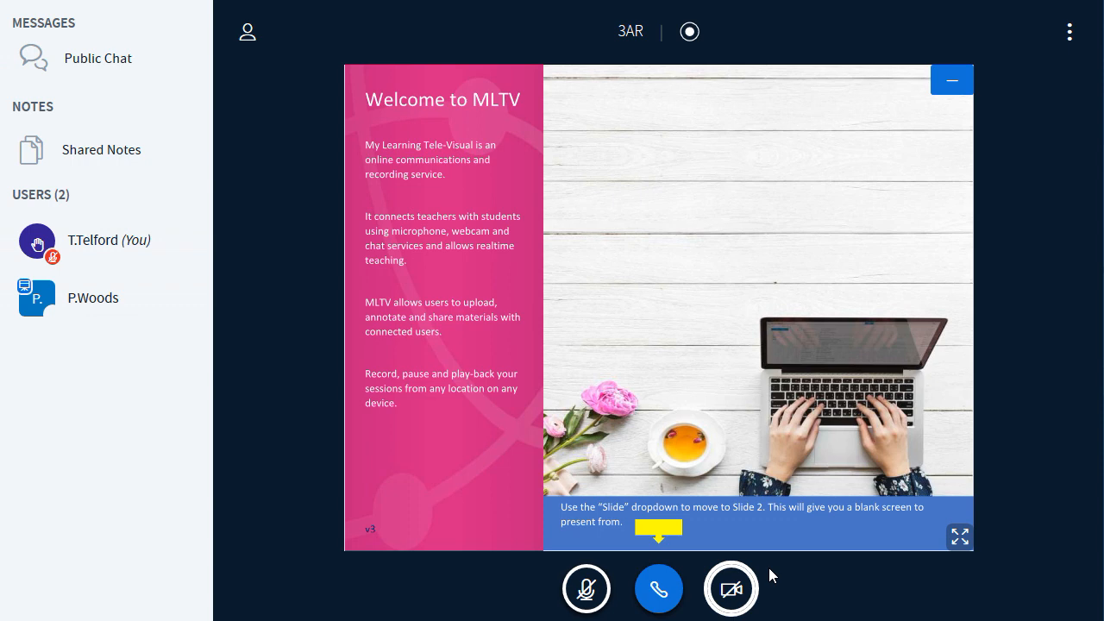
mouse_move(76, 59)
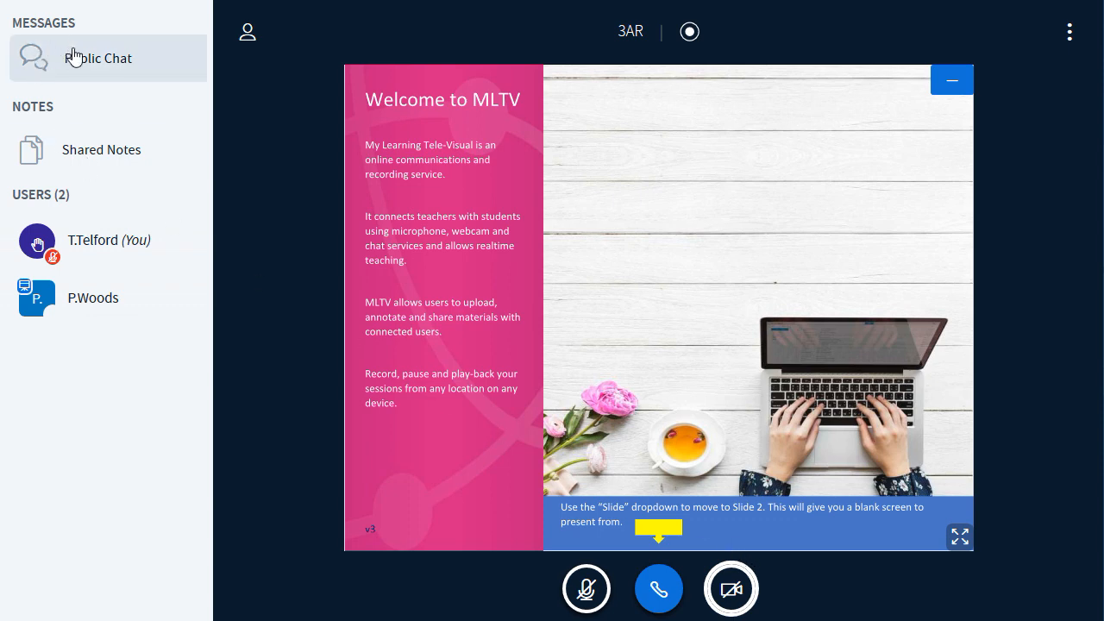
Send 'Hello' in Public Chat, then go to Shared Notes
left_click(96, 59)
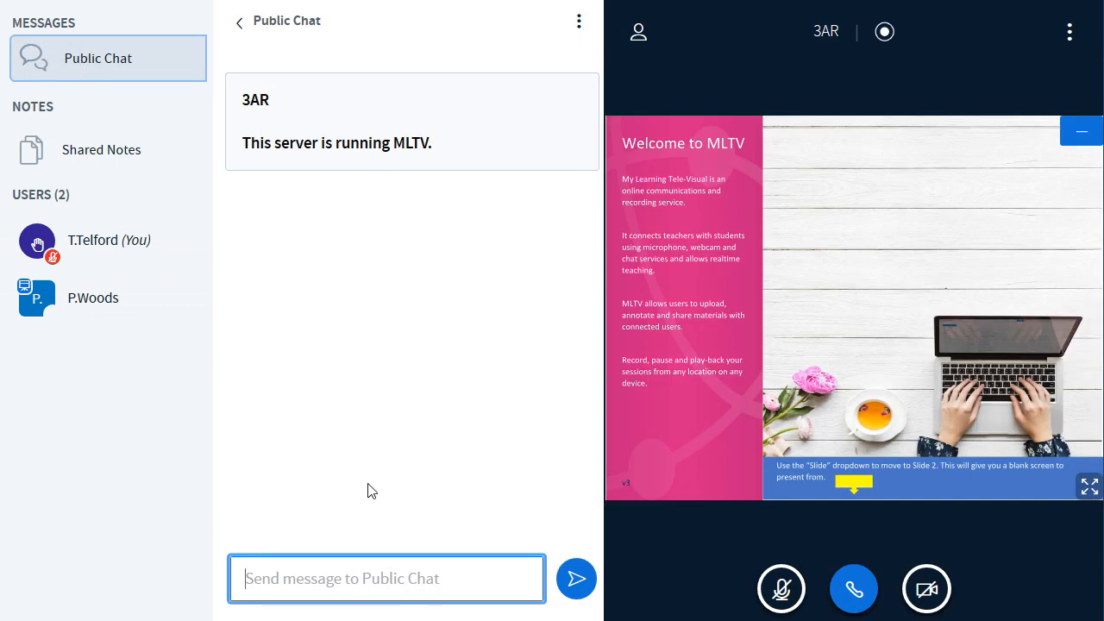
type("Hello")
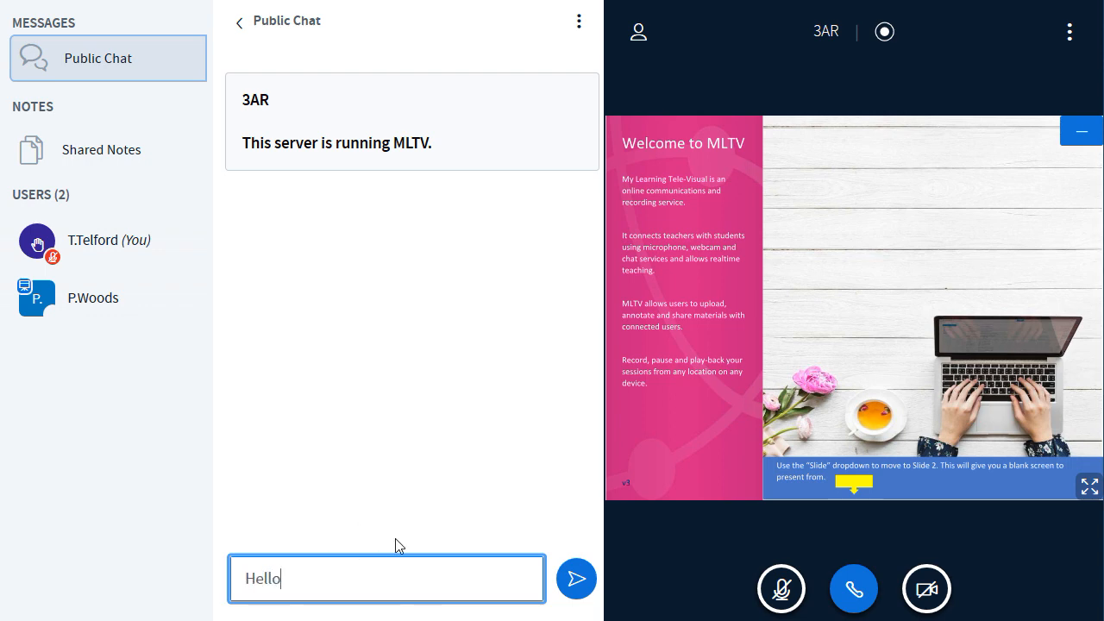
left_click(576, 580)
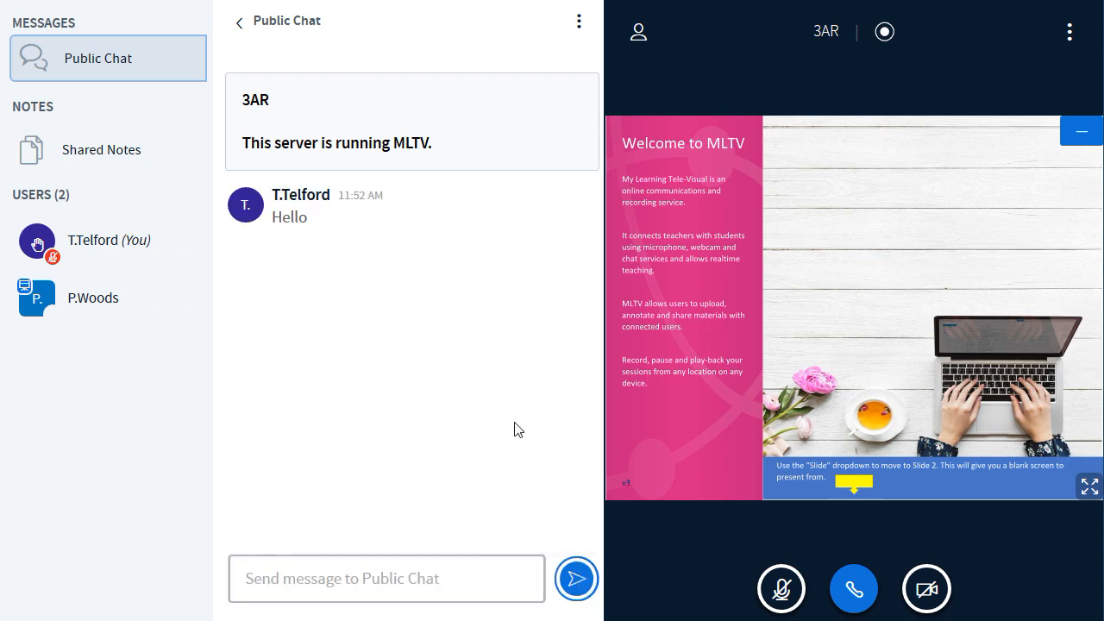
mouse_move(100, 149)
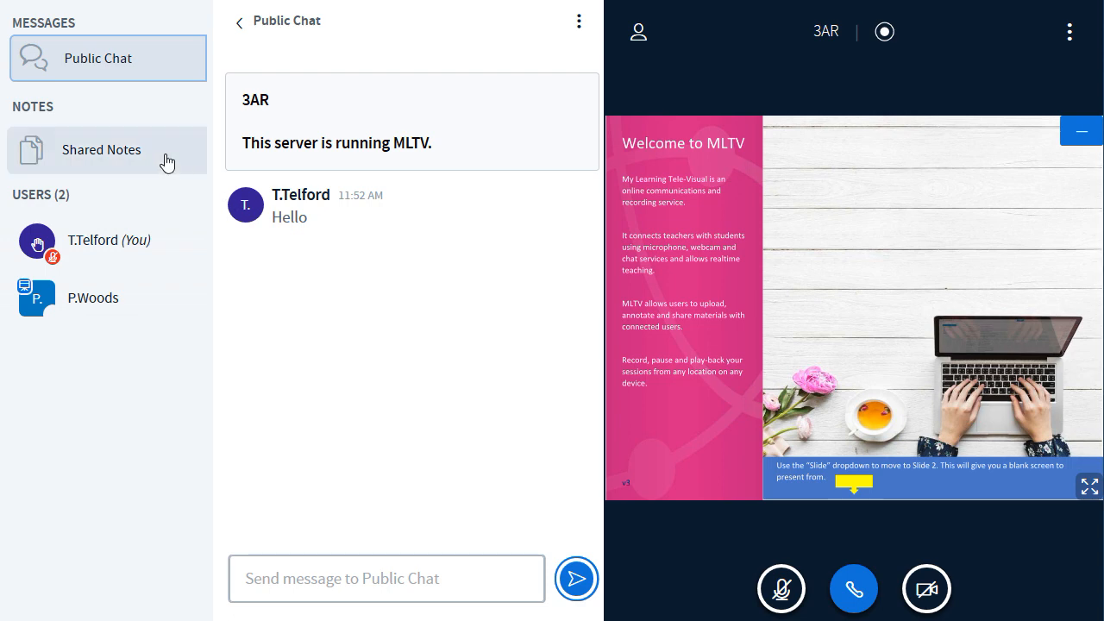
left_click(100, 149)
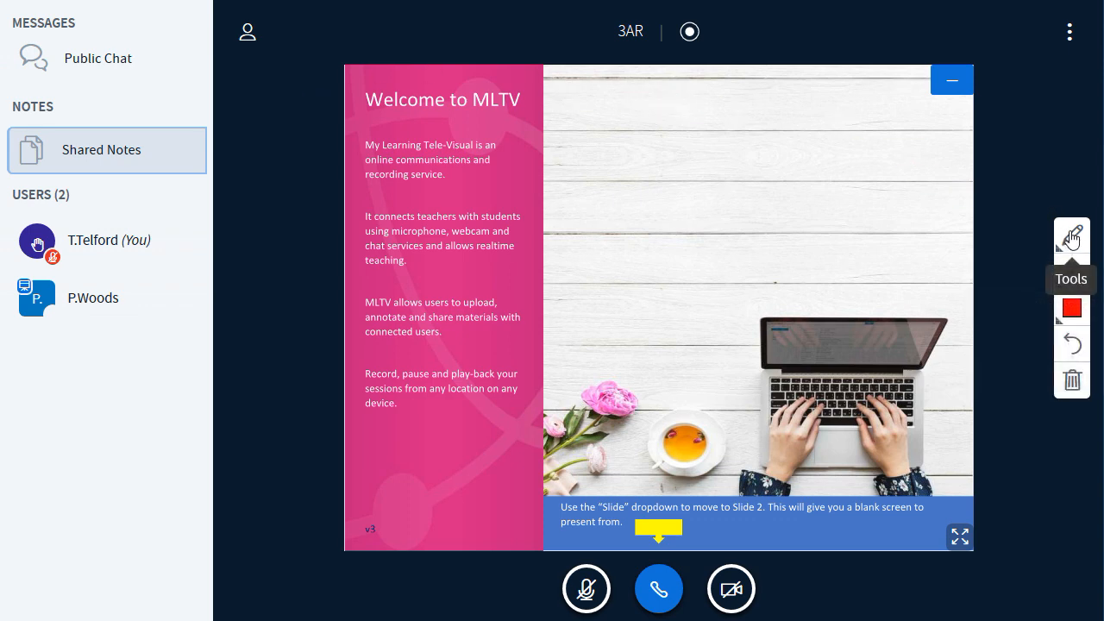
left_click(1072, 238)
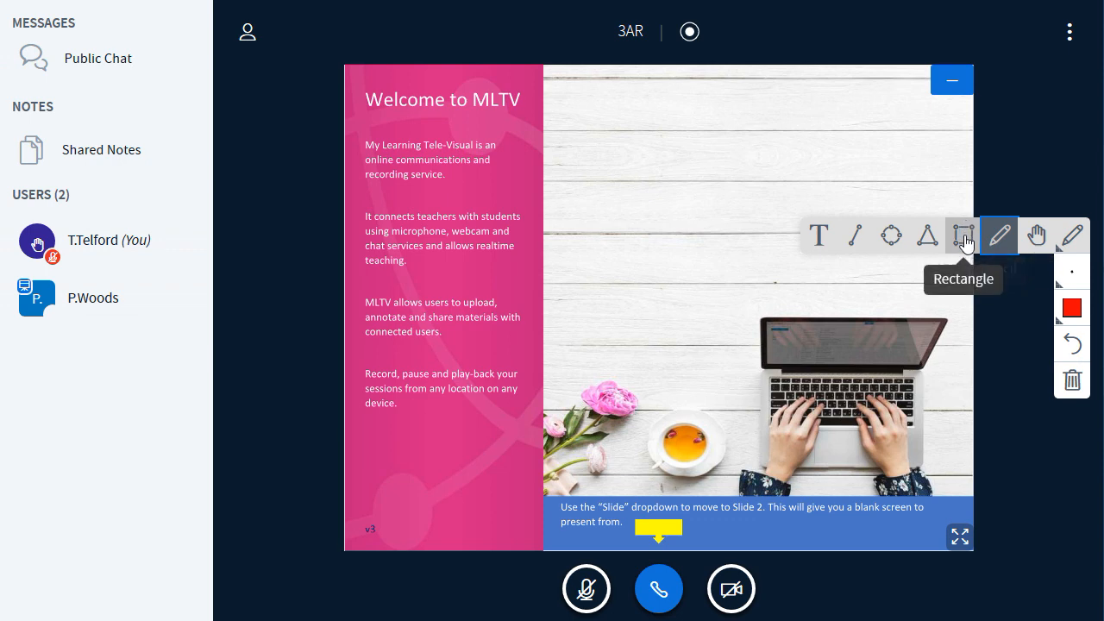
left_click_drag(687, 181, 731, 214)
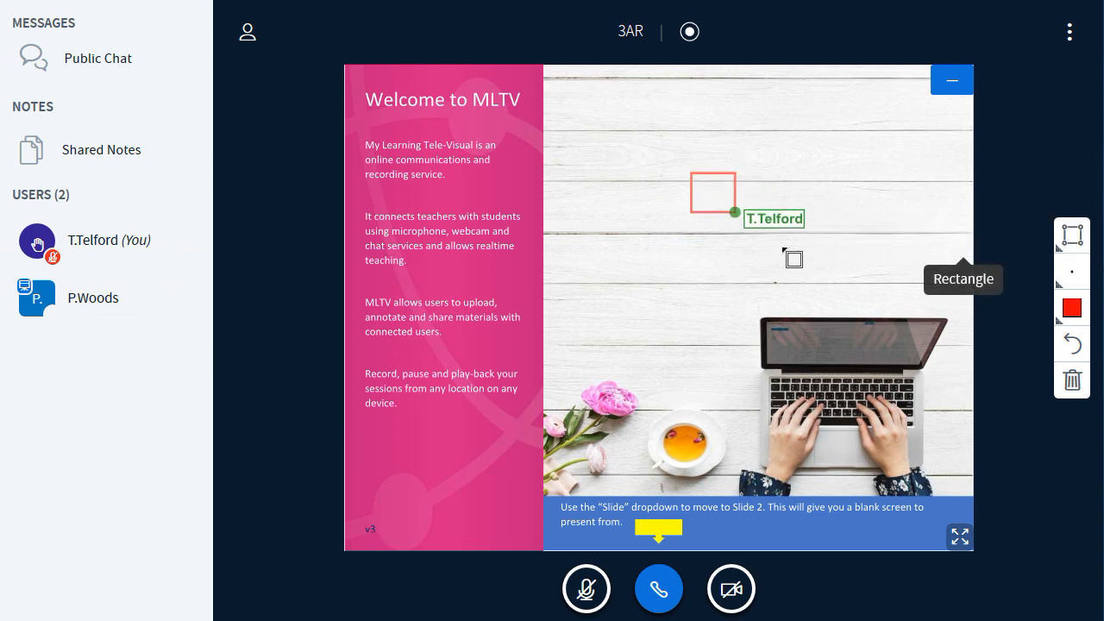
left_click_drag(691, 176, 831, 273)
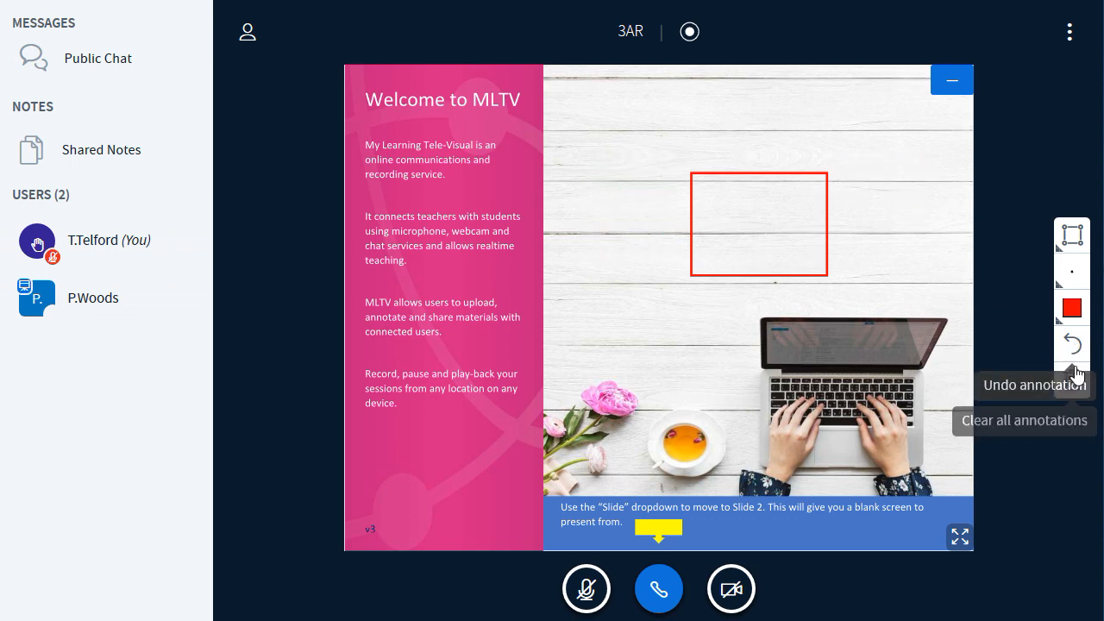
mouse_move(1074, 382)
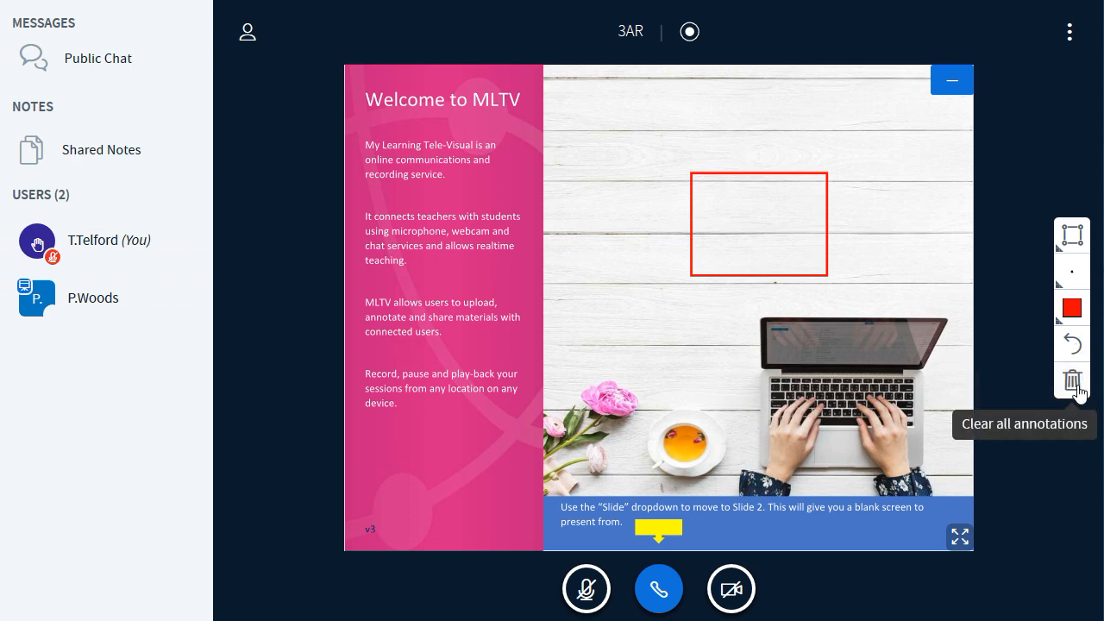
left_click(1071, 381)
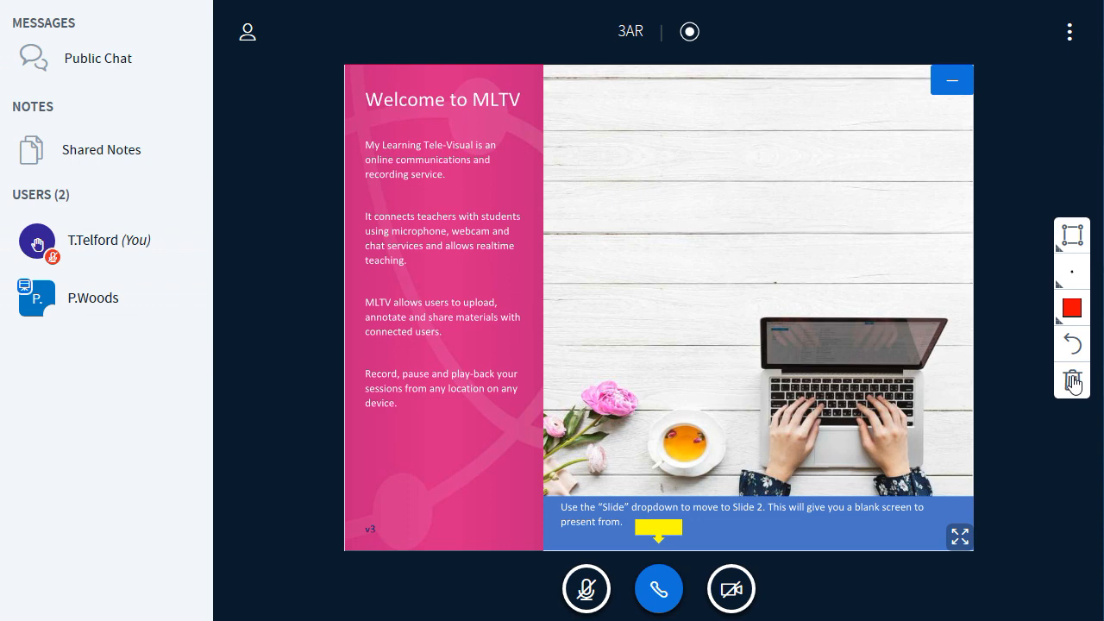
mouse_move(1072, 345)
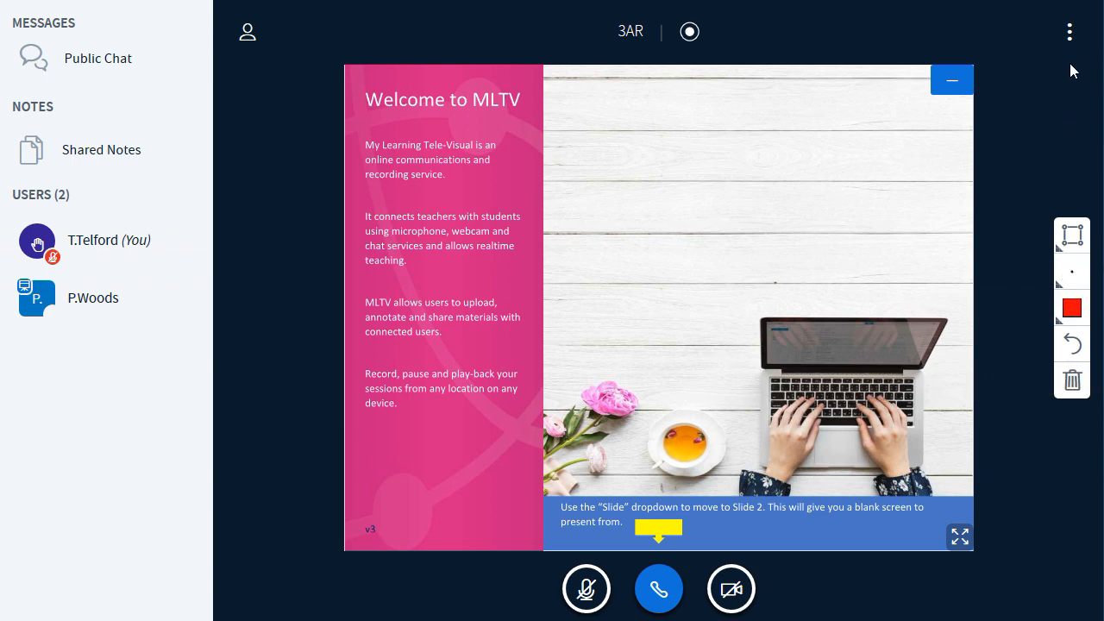
mouse_move(1070, 31)
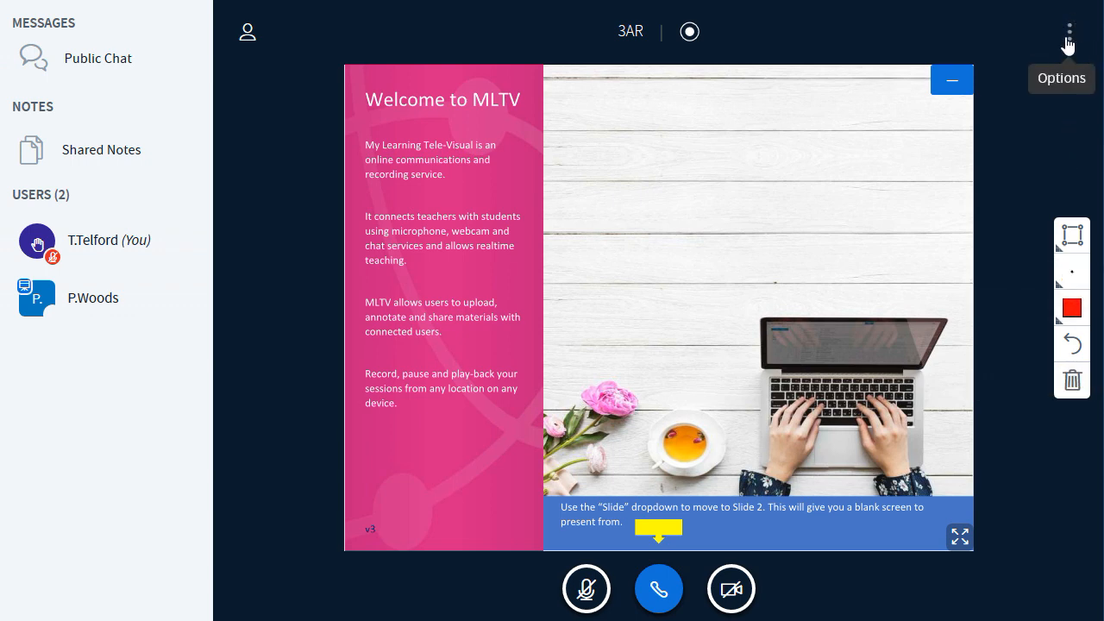
Show the top-right Options menu containing Logout
left_click(1070, 31)
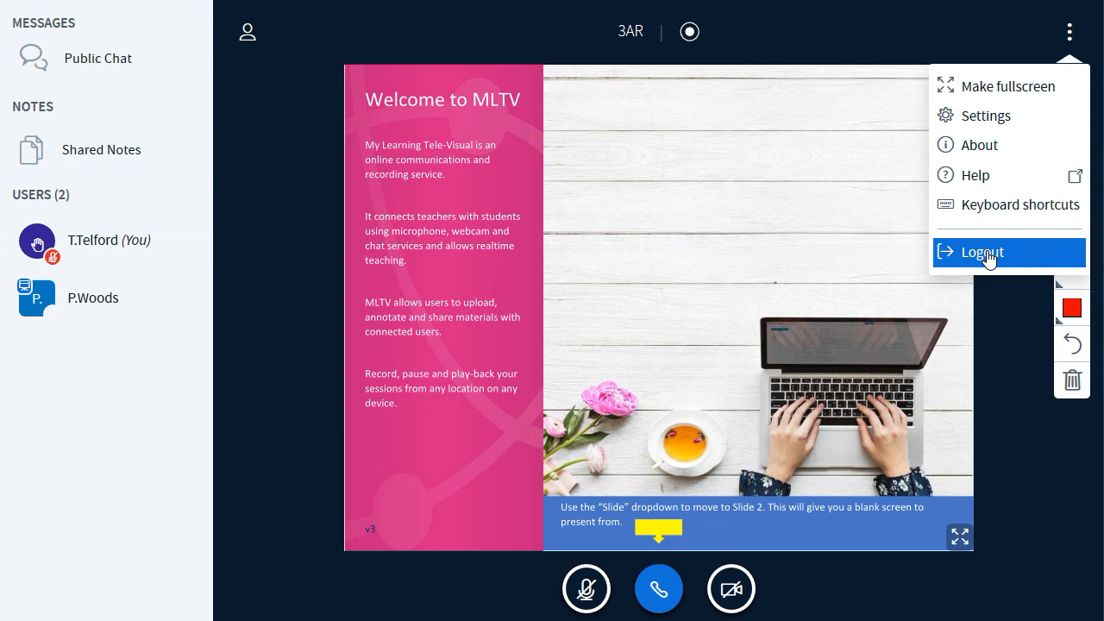
mouse_move(1068, 518)
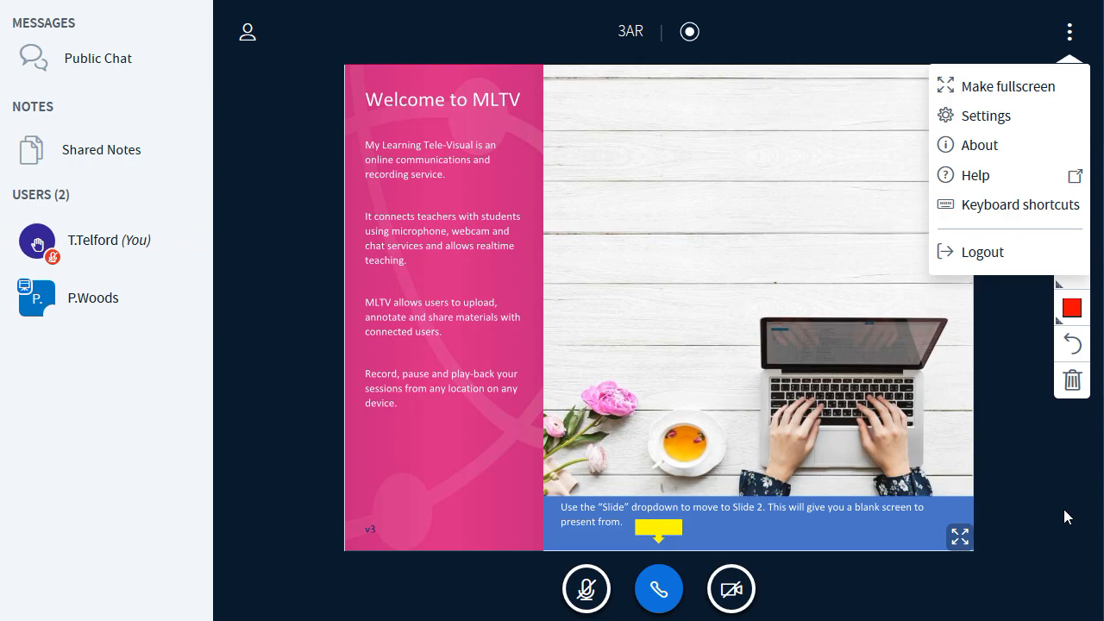